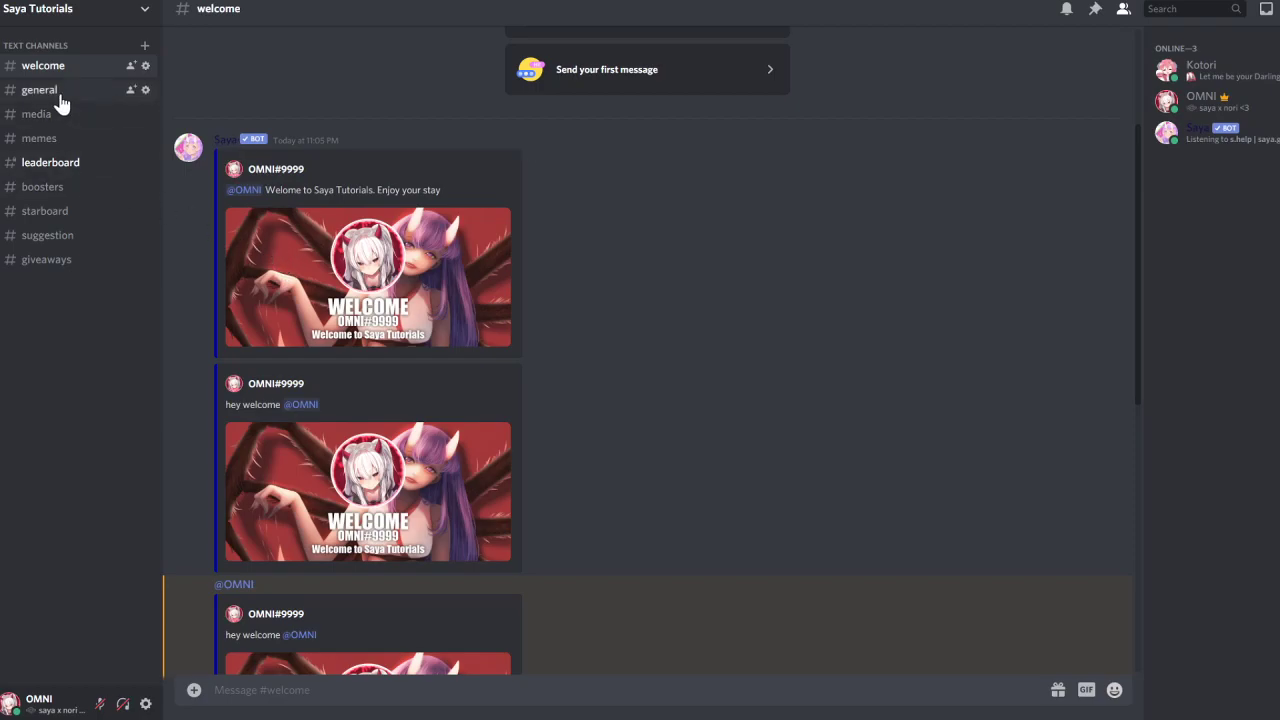
{"action": "mouse_move", "coordinate": [50, 100]}
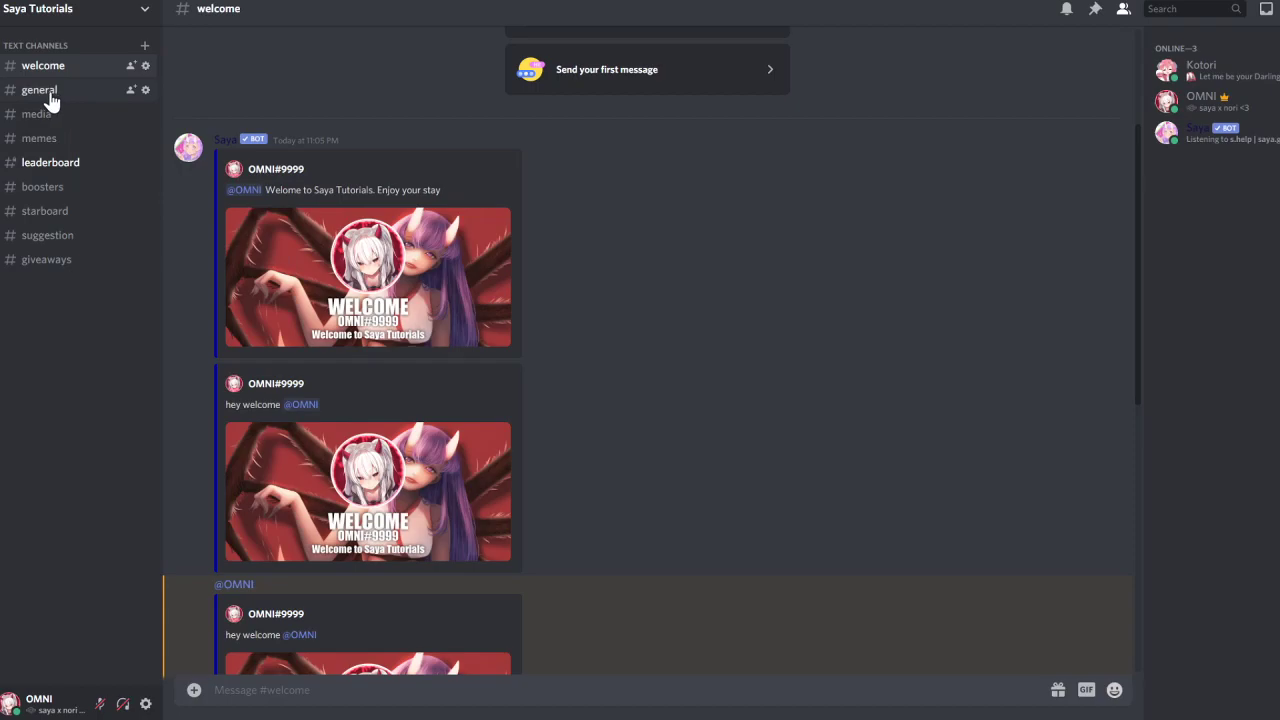
Step: Check the Saya bot role's permissions in server settings and return to chat
{"action": "left_click", "coordinate": [40, 9]}
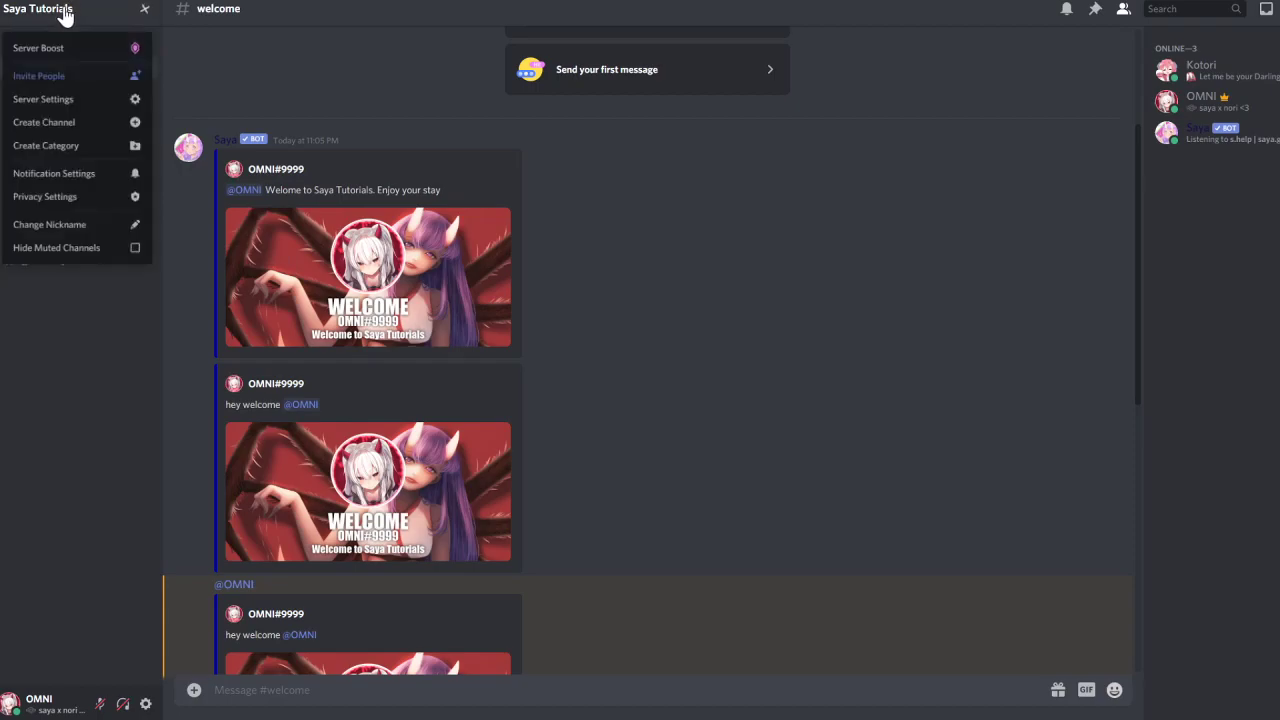
{"action": "mouse_move", "coordinate": [37, 77]}
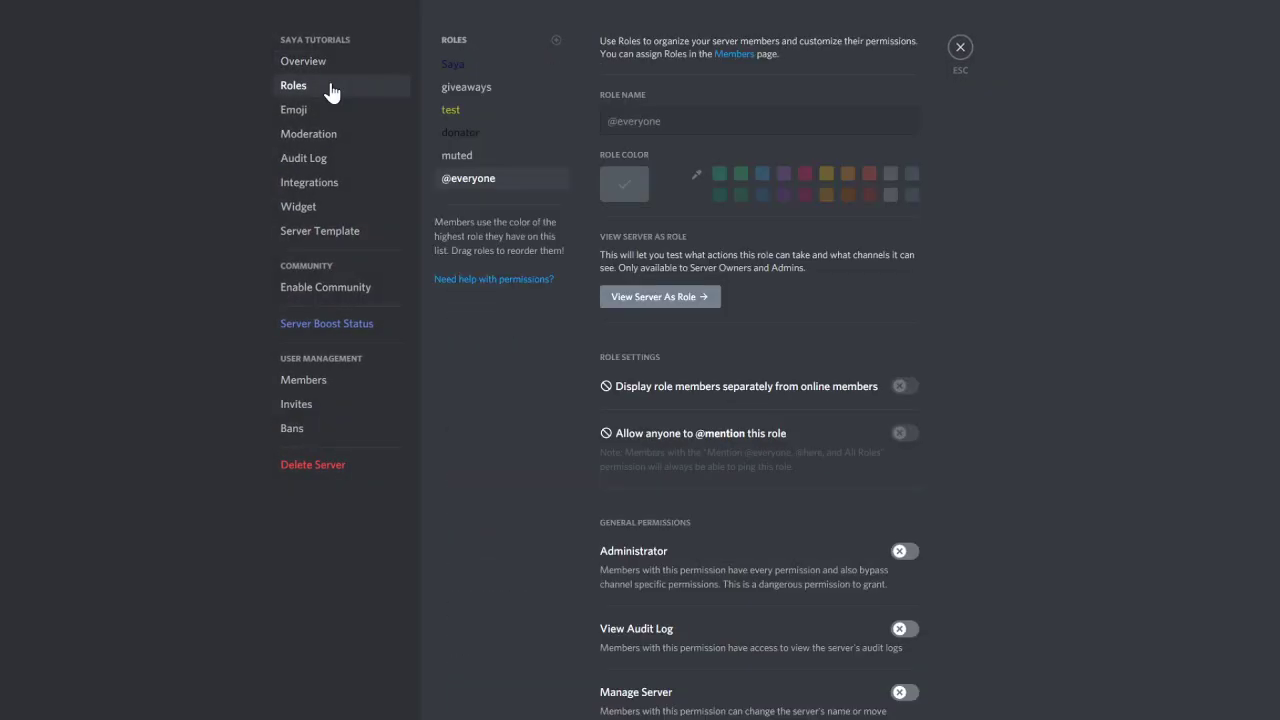
{"action": "left_click", "coordinate": [453, 63]}
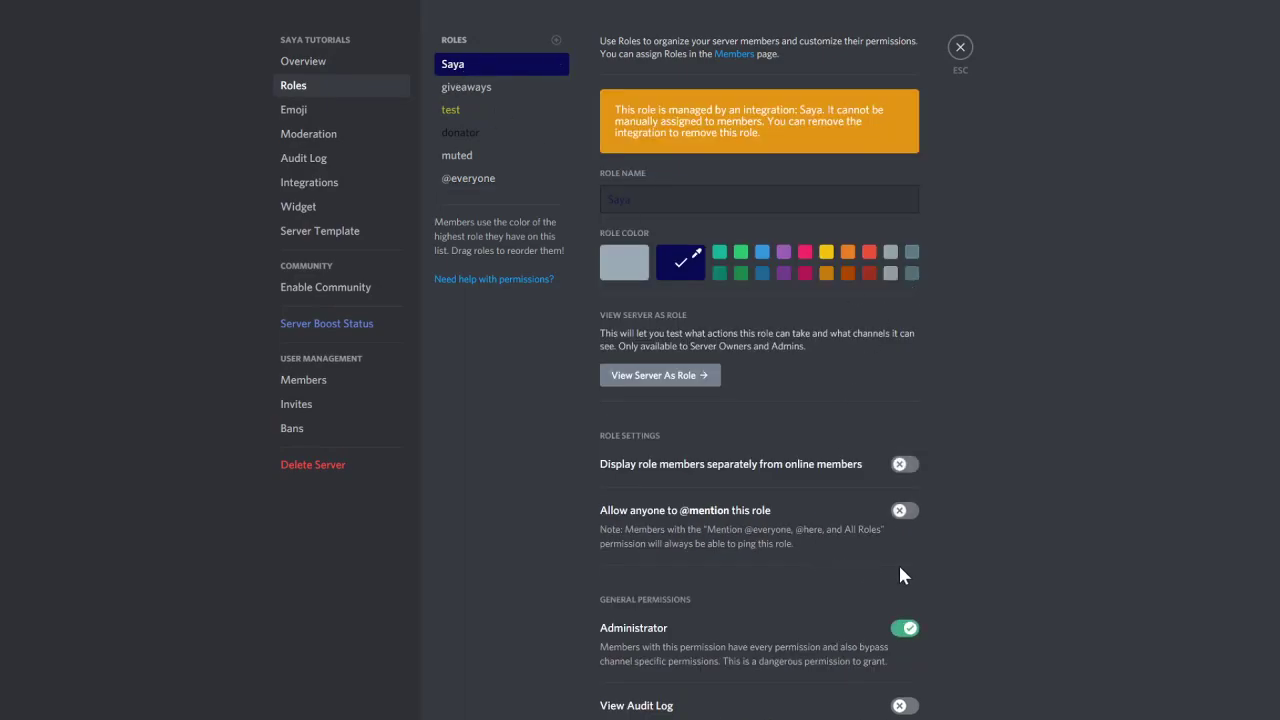
{"action": "mouse_move", "coordinate": [1035, 148]}
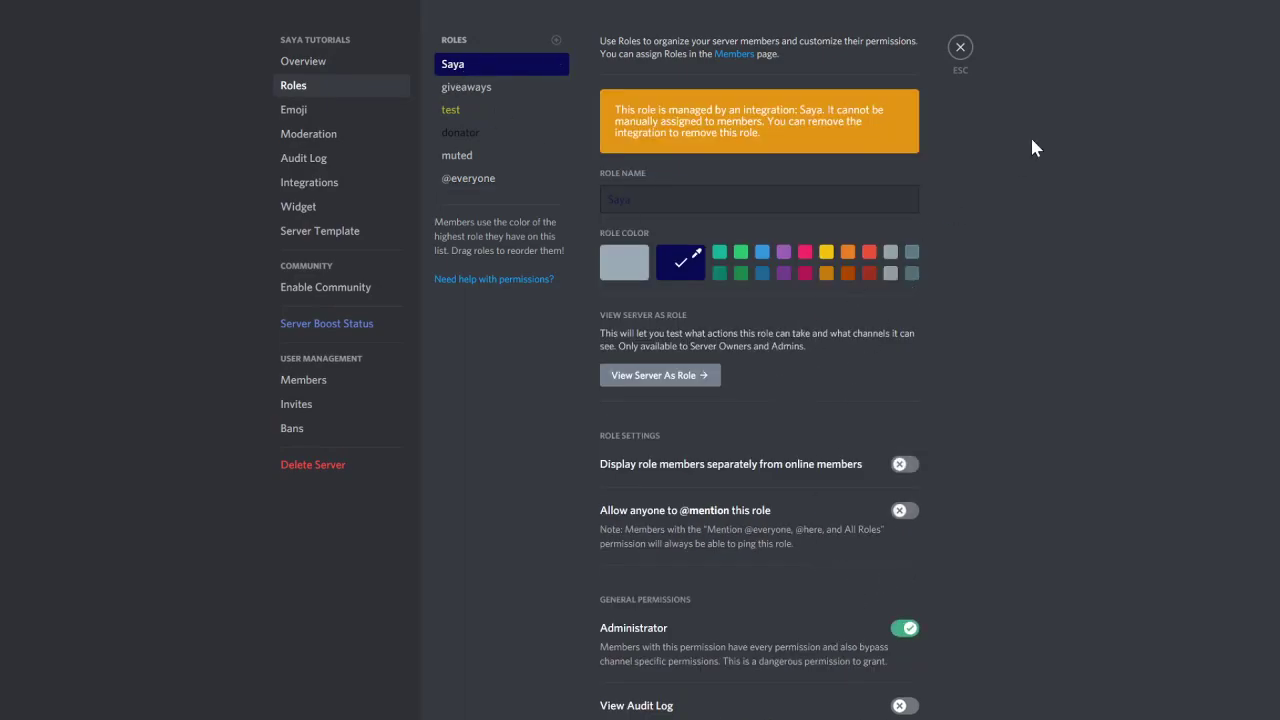
{"action": "left_click", "coordinate": [959, 47]}
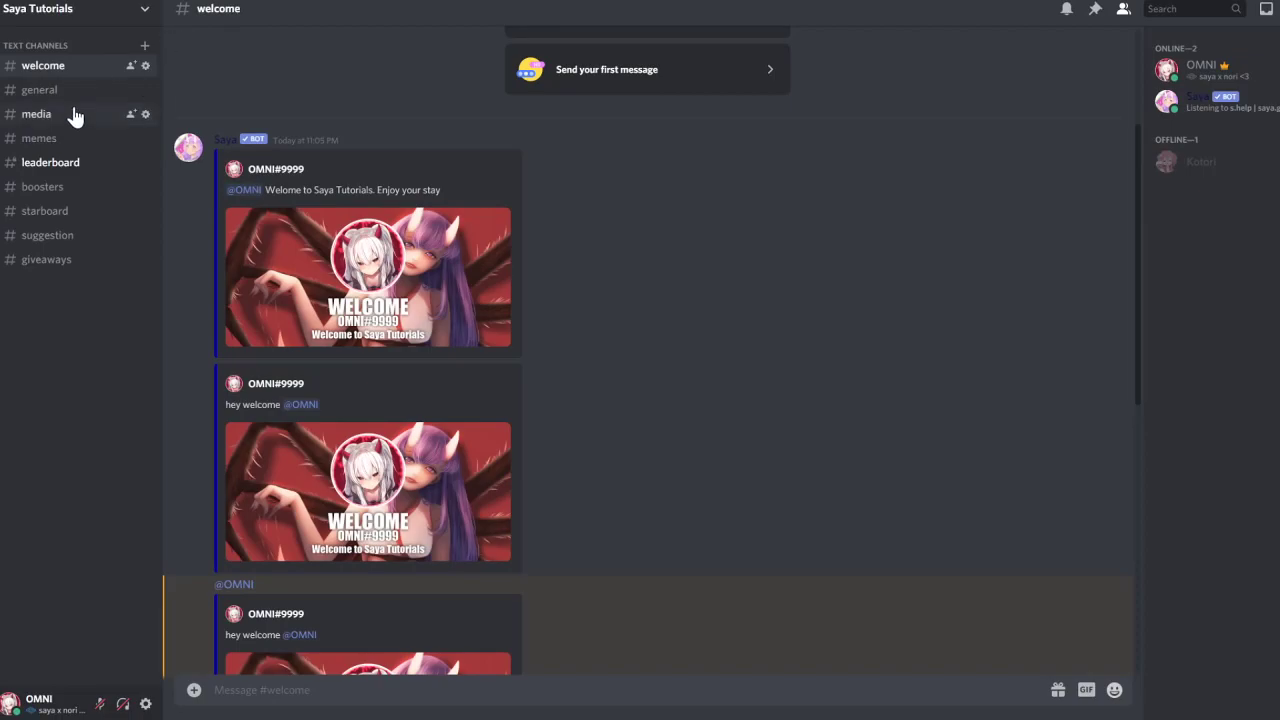
Step: Enable the welcome image with 's.wlc image on' in #general, then view #welcome
{"action": "left_click", "coordinate": [39, 89]}
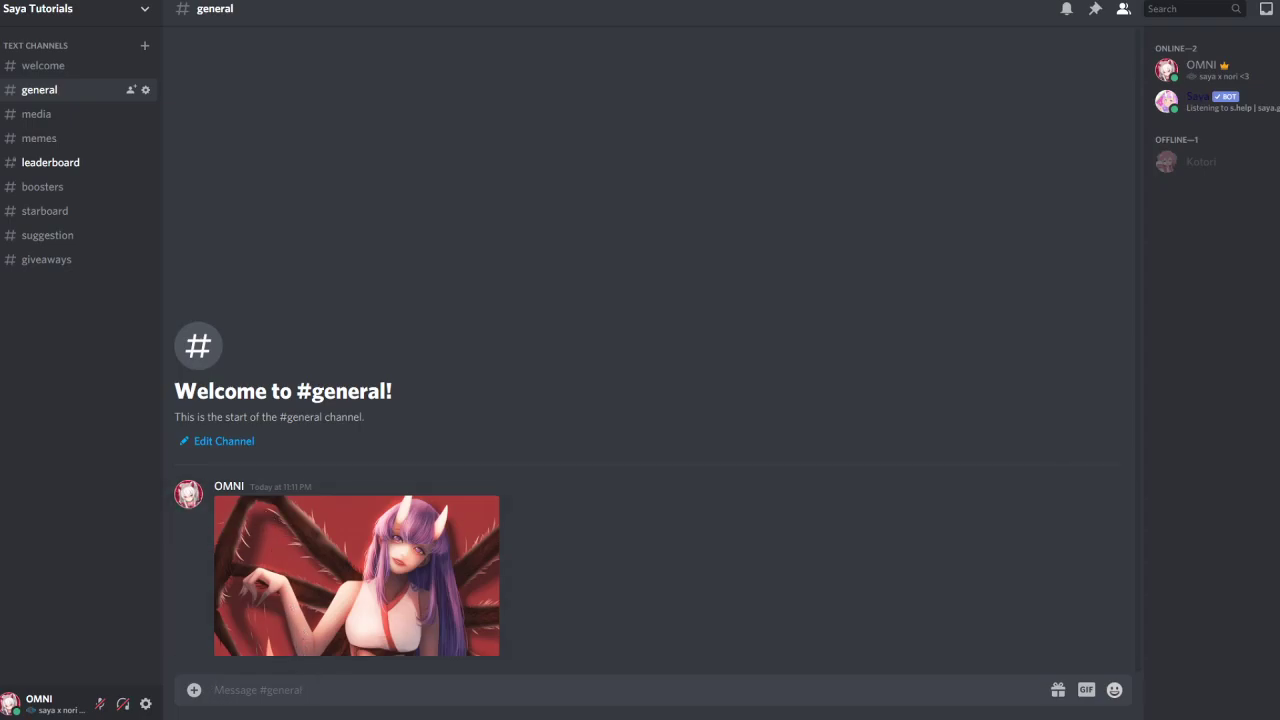
{"action": "type", "text": "s."}
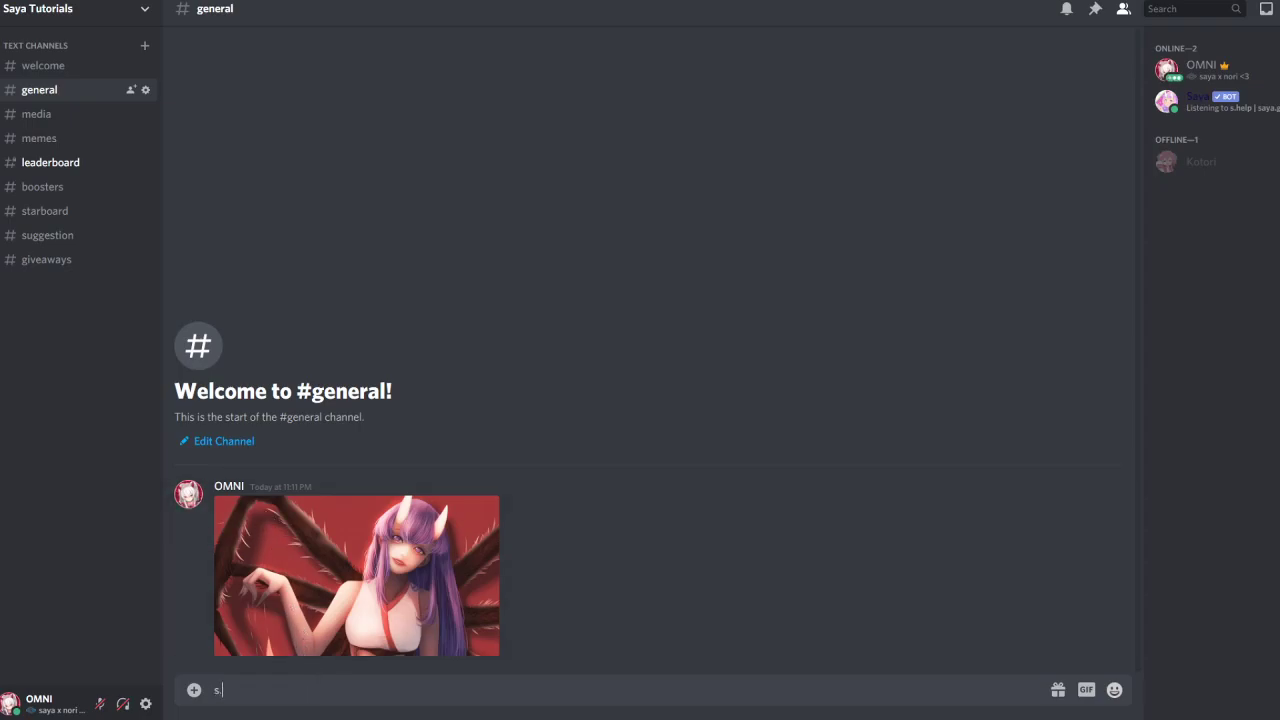
{"action": "type", "text": "wlc"}
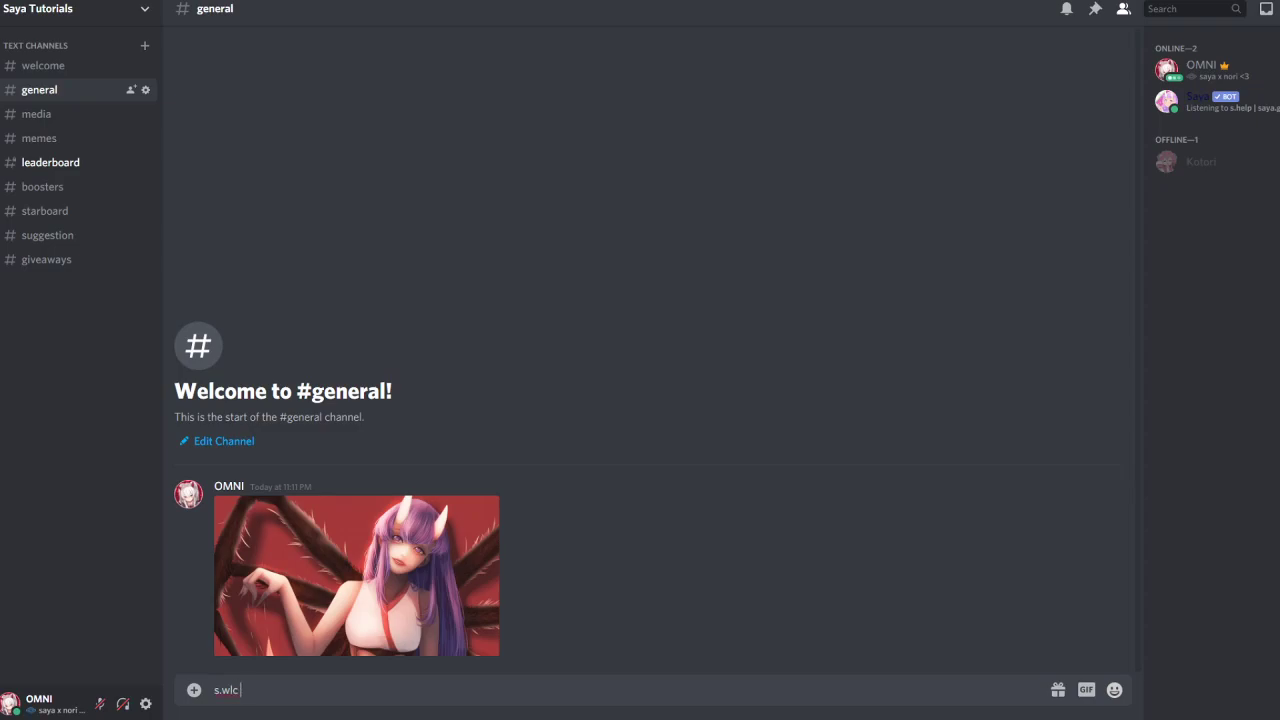
{"action": "type", "text": "image"}
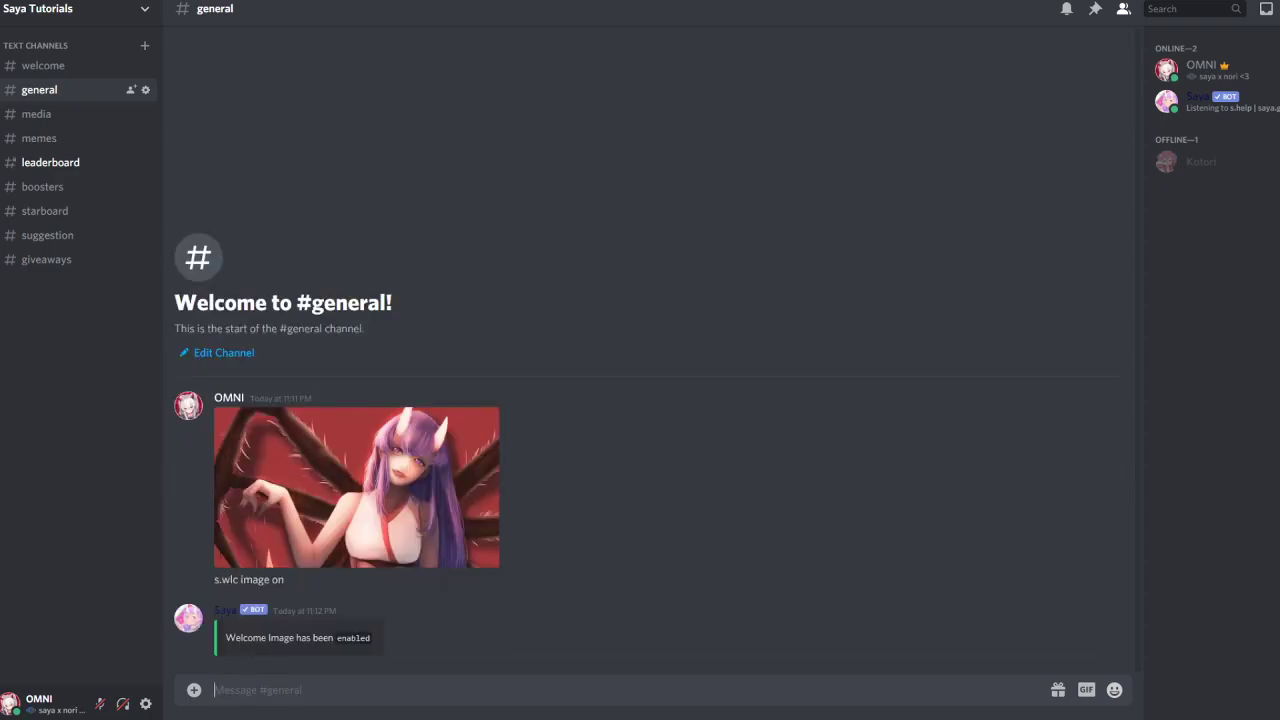
{"action": "left_click", "coordinate": [43, 65]}
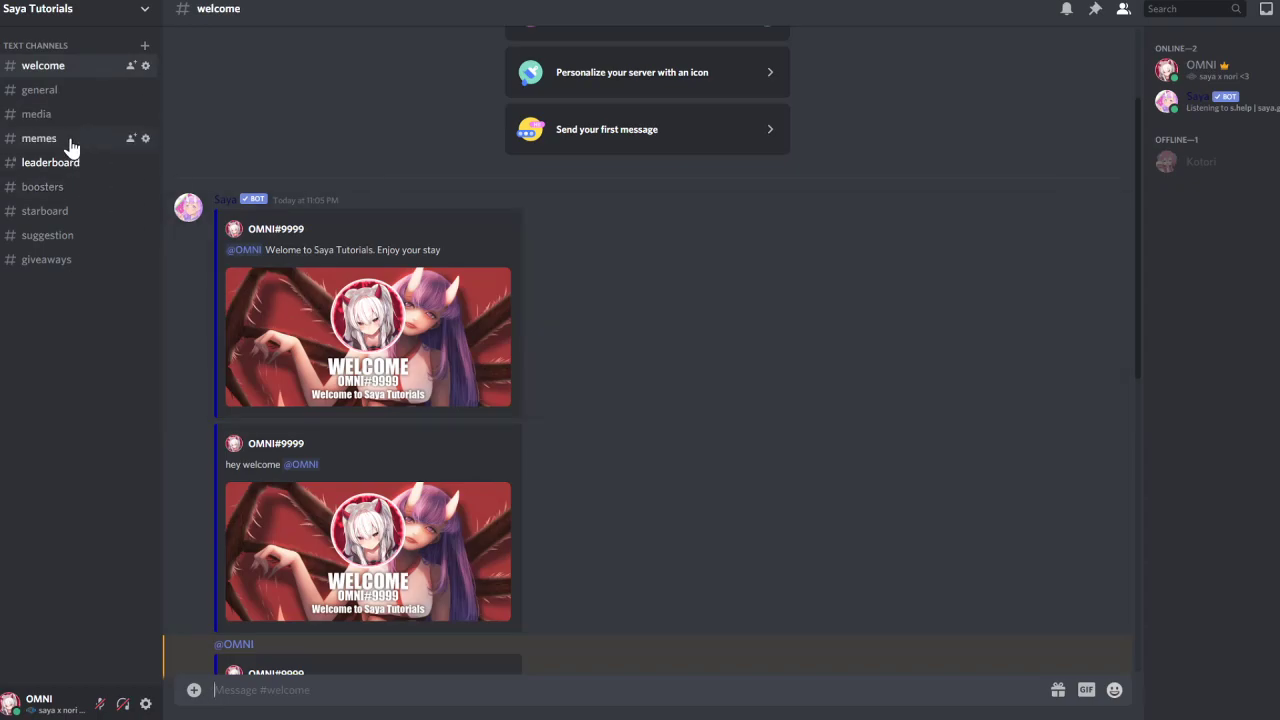
Step: Enable the welcome embed in #general and begin the 's.wlc image channel #welcome' command
{"action": "left_click", "coordinate": [39, 89]}
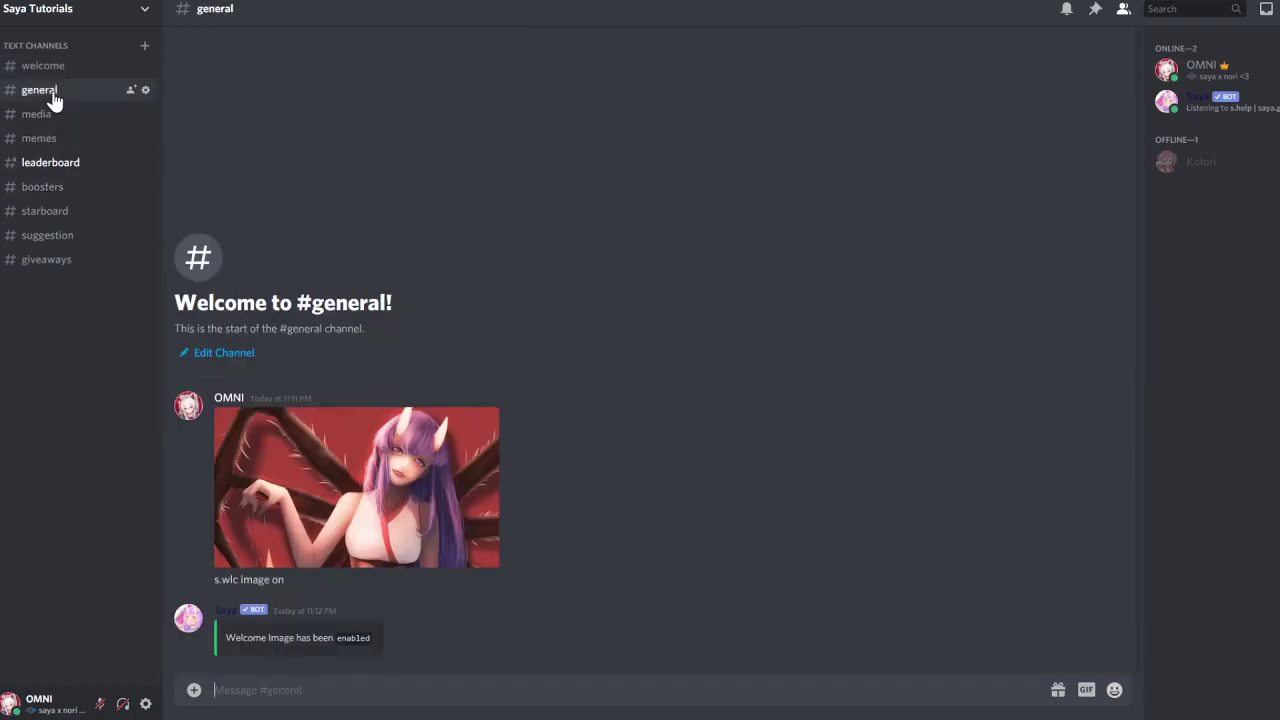
{"action": "type", "text": "s.wlc mess"}
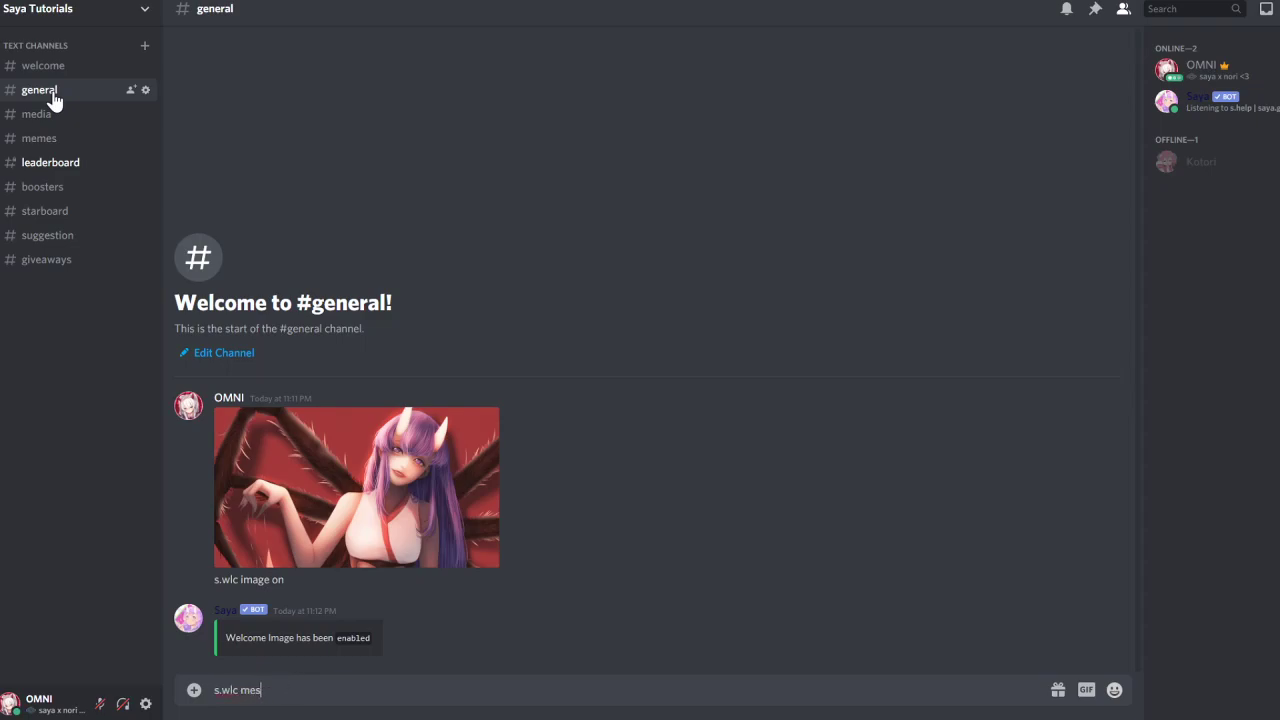
{"action": "key", "text": "BackSpace"}
{"action": "type", "text": "embed on"}
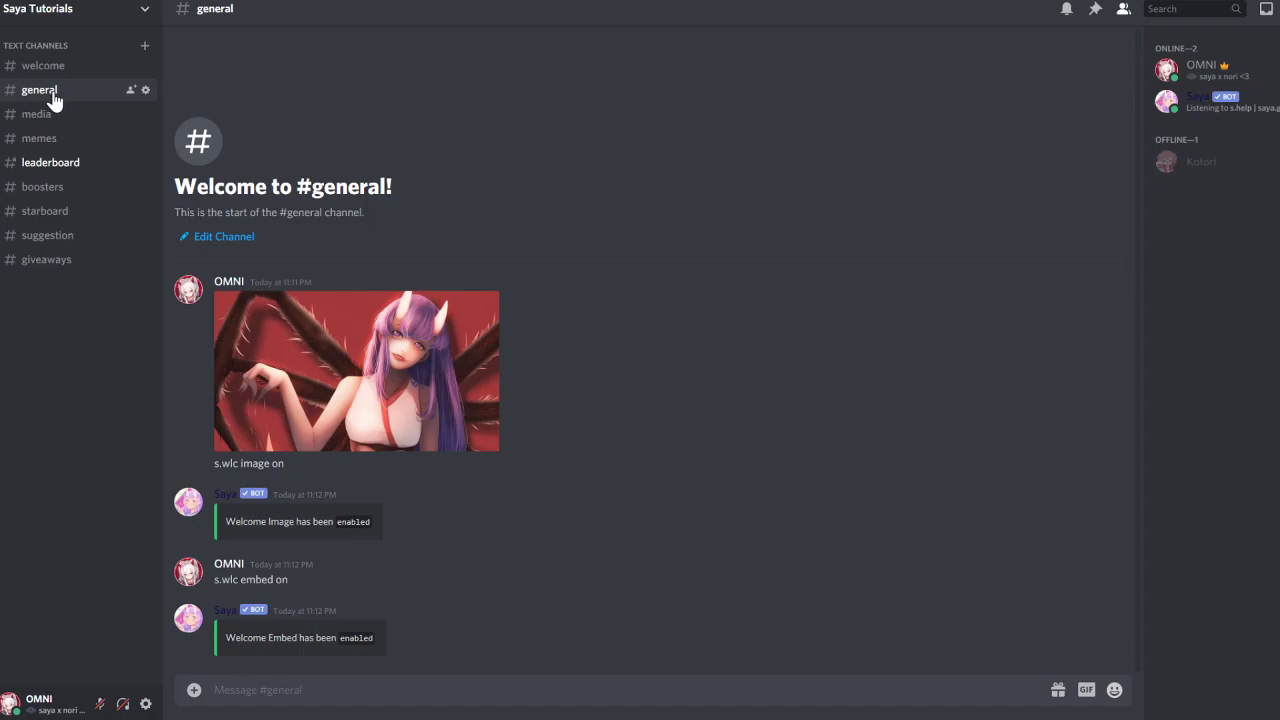
{"action": "type", "text": "s.wlc imagee"}
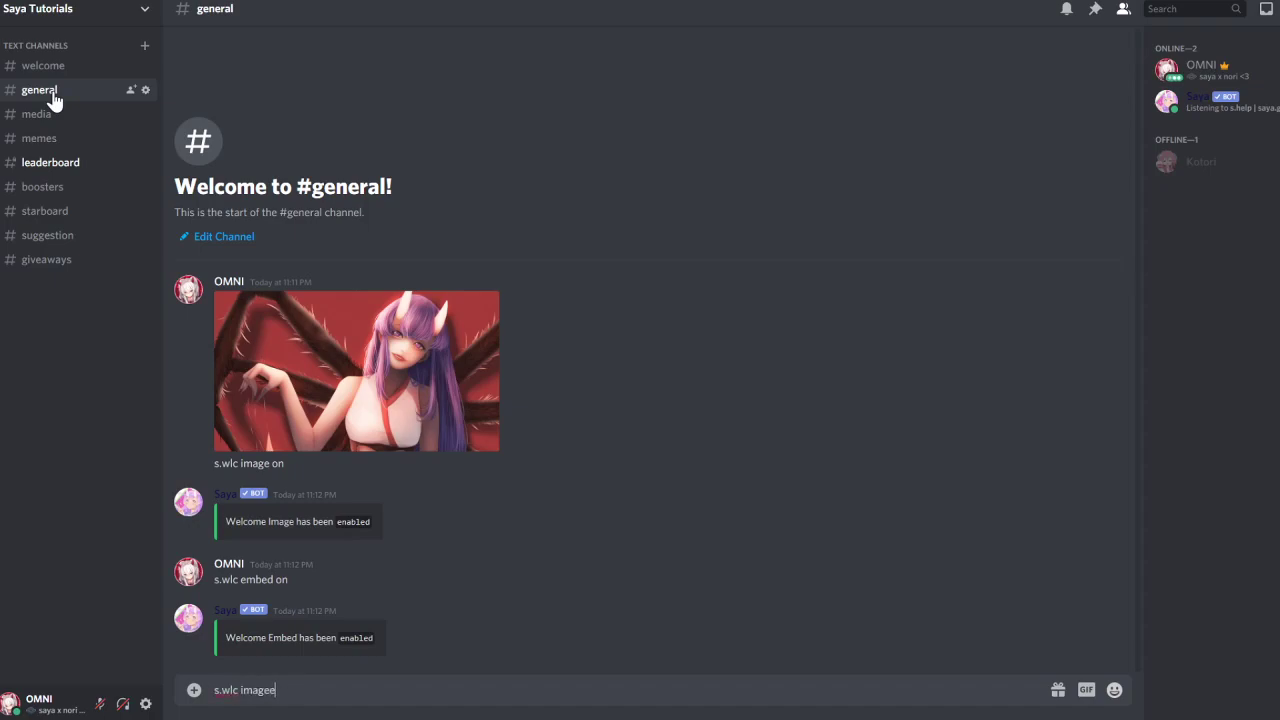
{"action": "type", "text": "channel"}
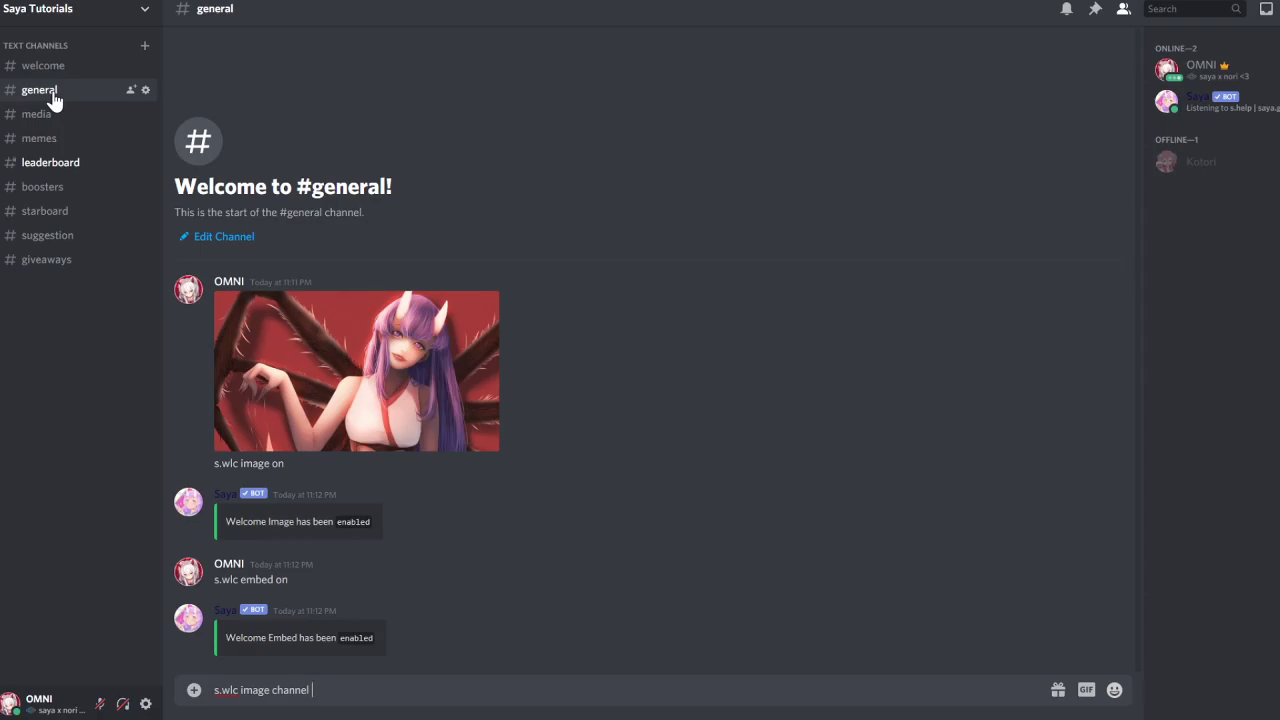
{"action": "type", "text": "#"}
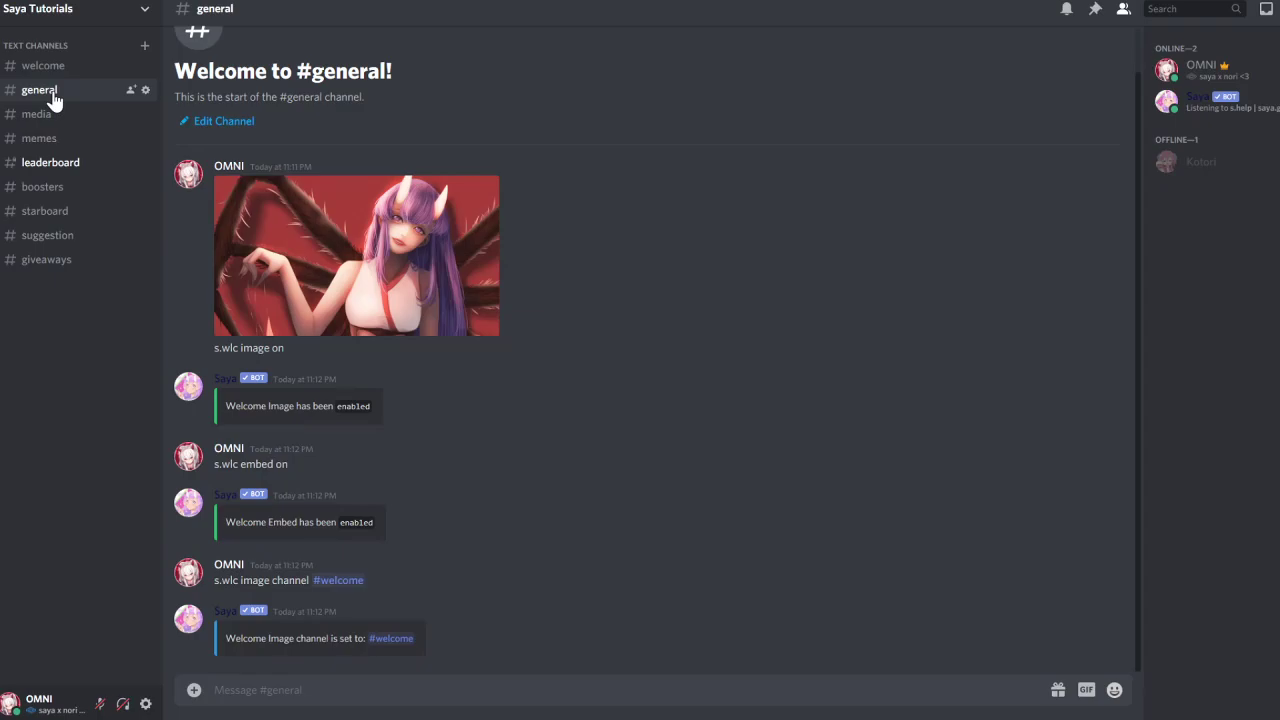
Step: Set the welcome image channel to #welcome and the image background to the uploaded red winged-girl picture
{"action": "type", "text": "s.wlc image"}
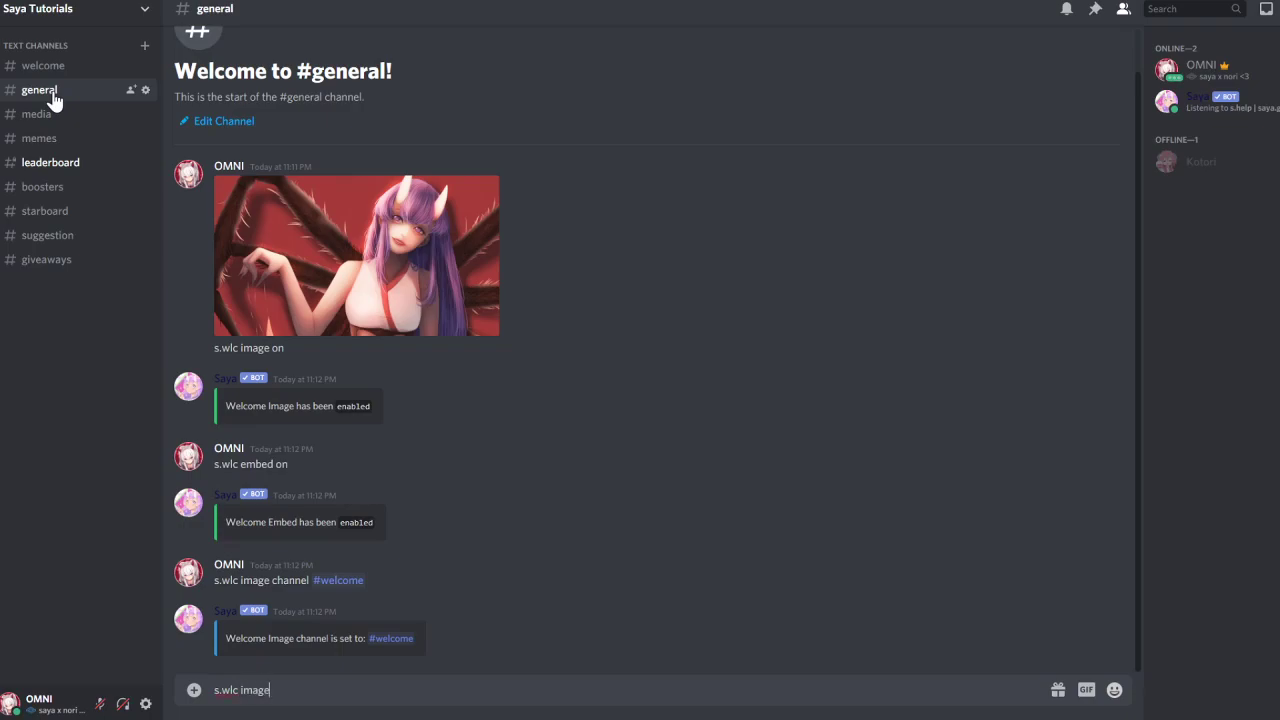
{"action": "type", "text": "bg"}
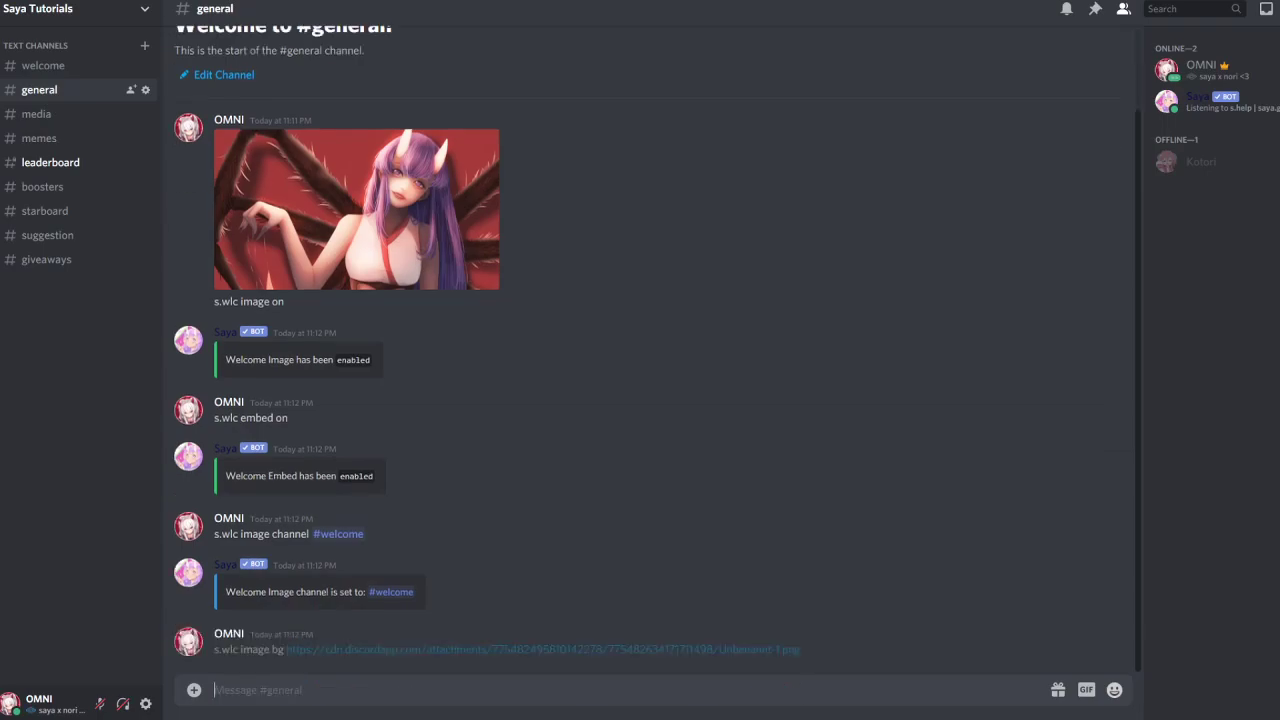
{"action": "scroll", "scroll_direction": "down", "scroll_amount": 3}
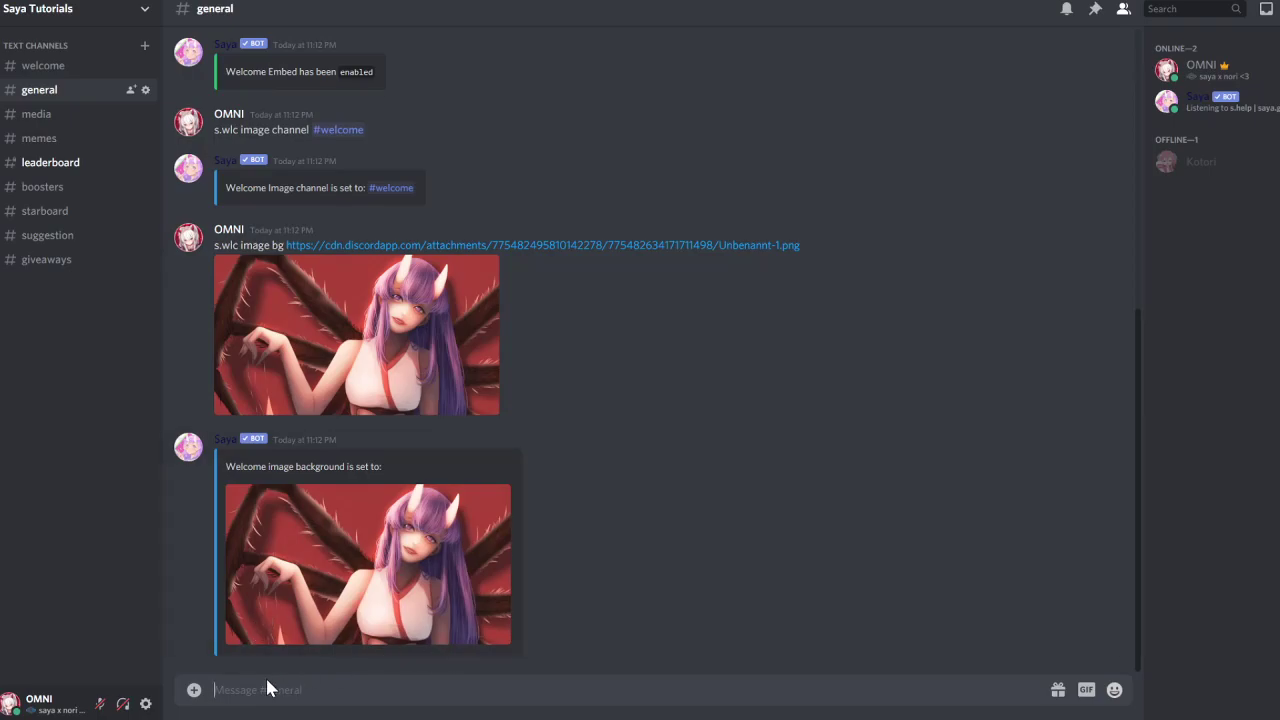
Step: Set the welcome image text to 'Welcome to Saya Tutorials'
{"action": "type", "text": "s.wlc"}
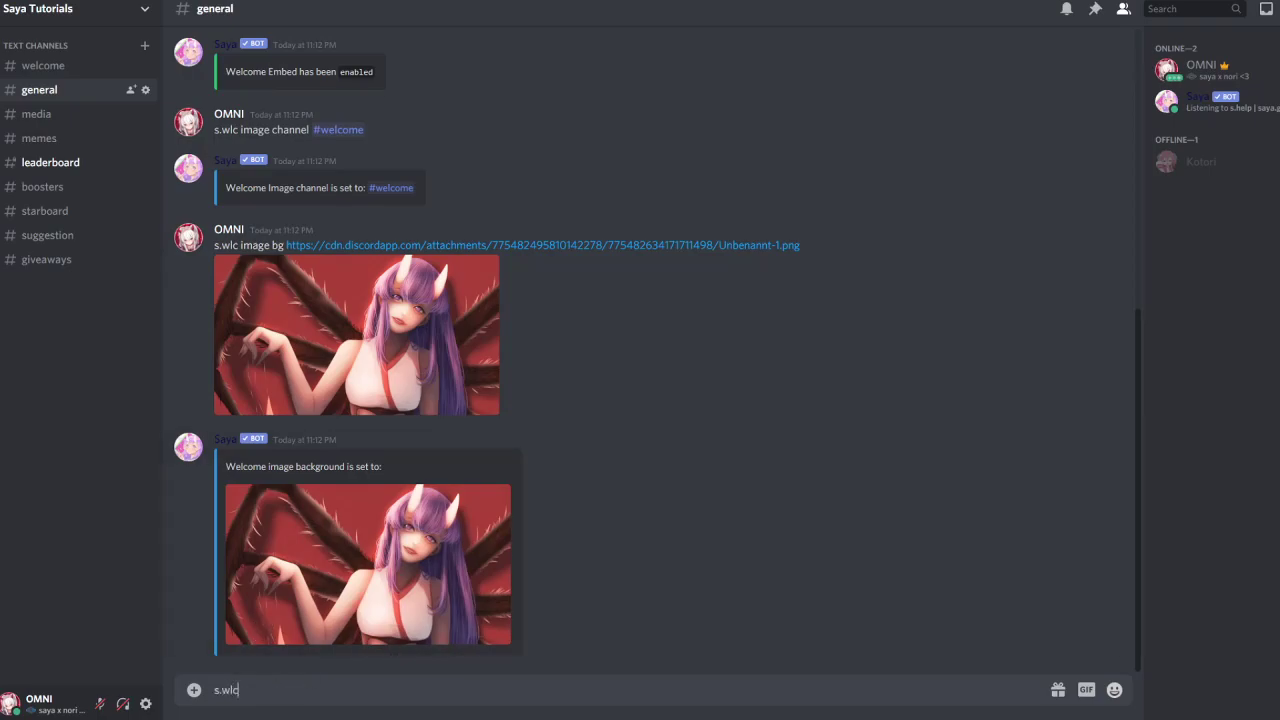
{"action": "type", "text": "image te"}
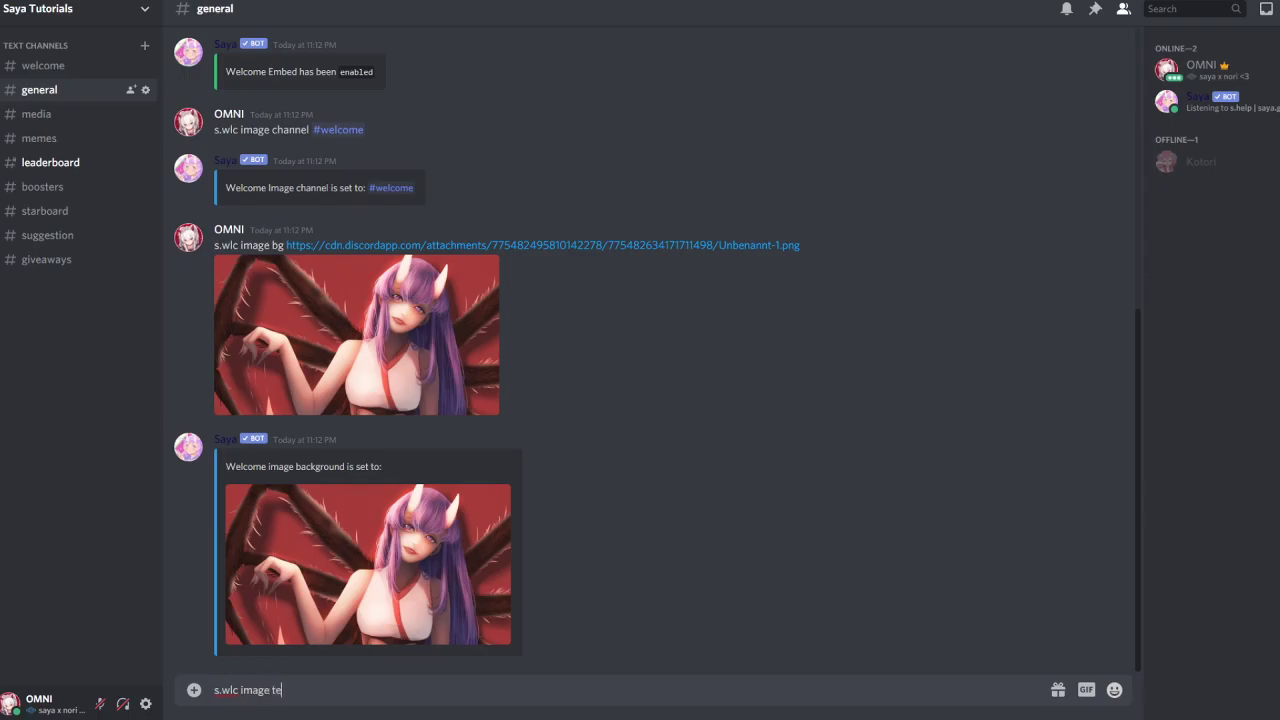
{"action": "type", "text": "xt W"}
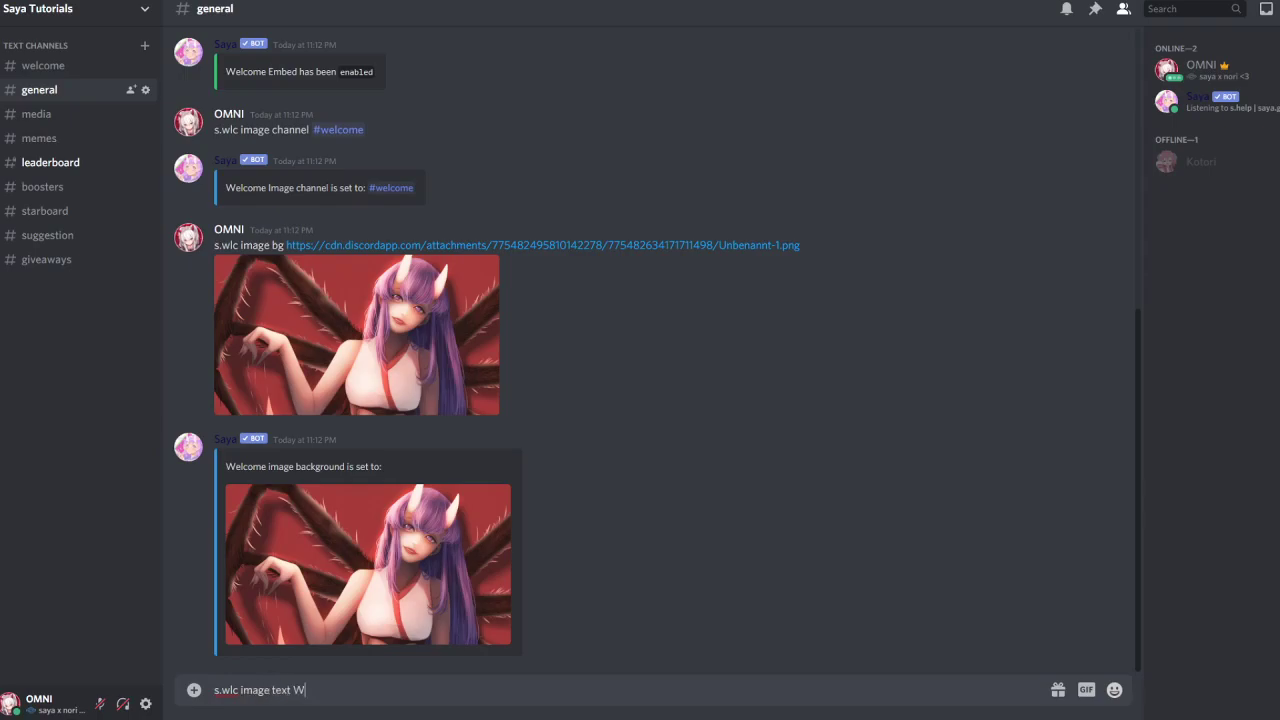
{"action": "type", "text": "elcome to Sa"}
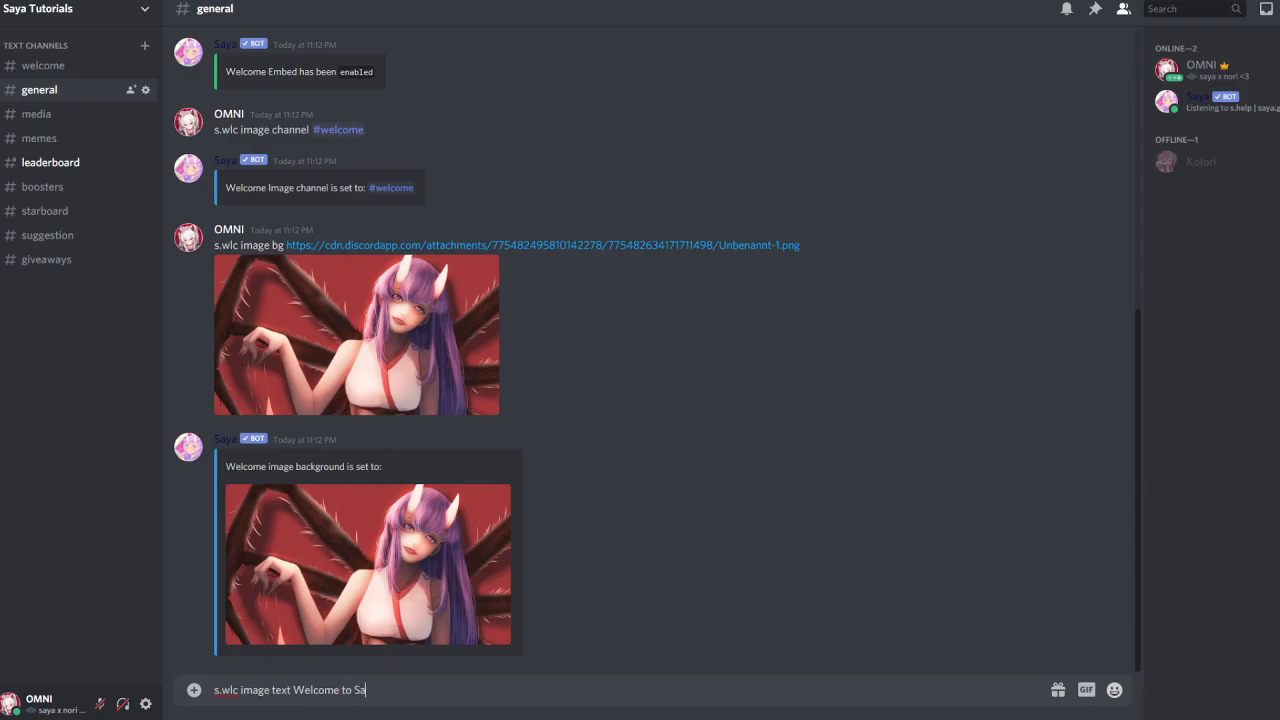
{"action": "type", "text": "ya Tutorias"}
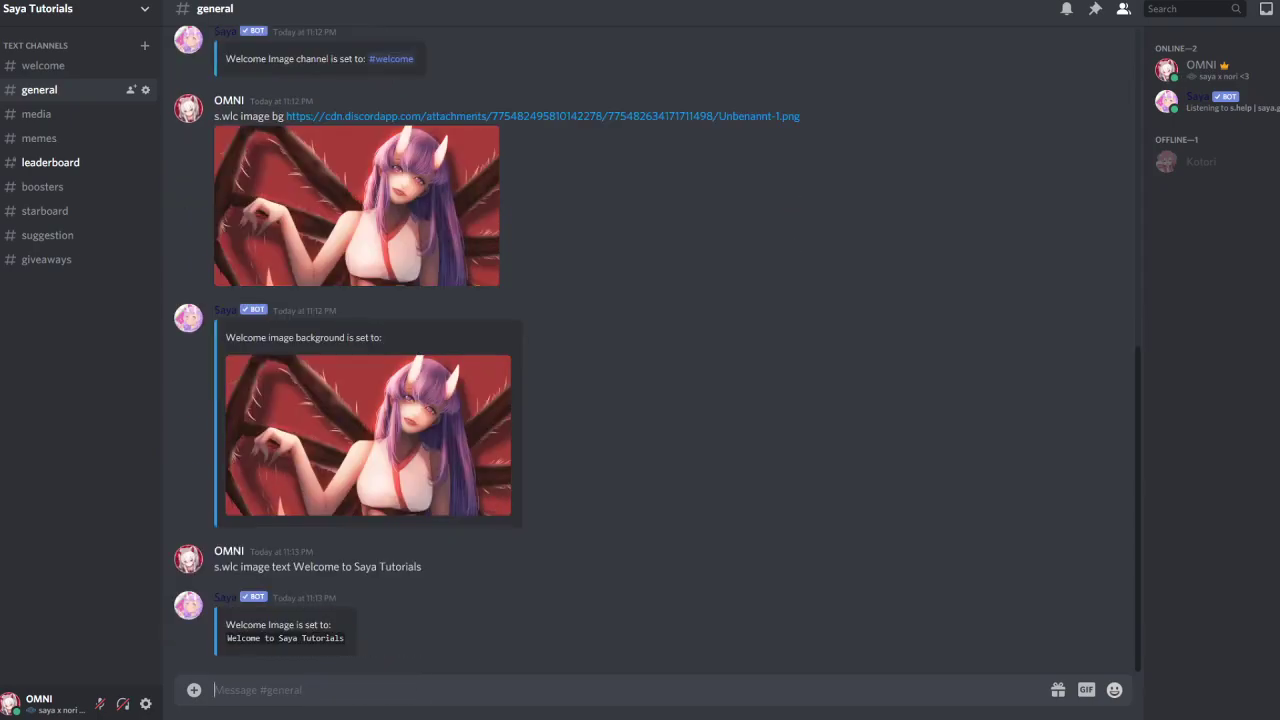
{"action": "mouse_move", "coordinate": [283, 465]}
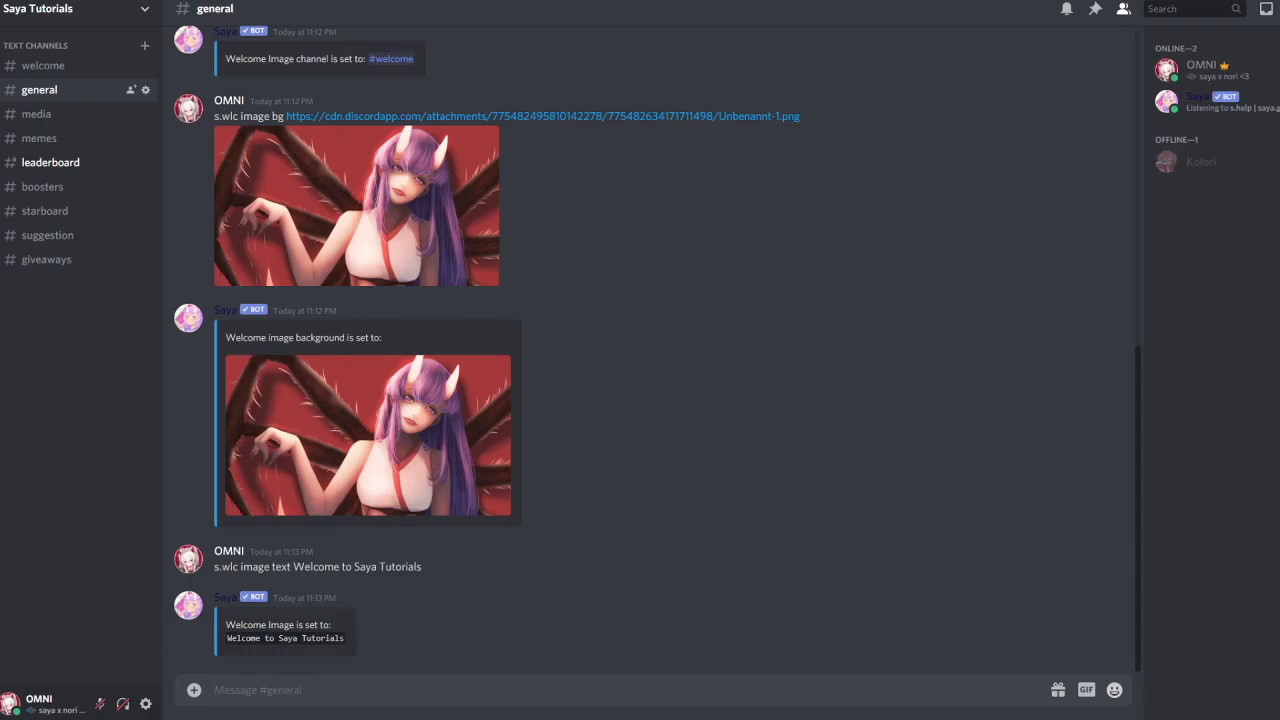
Step: Set the welcome message to 'Welcome to Saya {user} we hope you enjoy your stay.'
{"action": "type", "text": "s.wlc messag"}
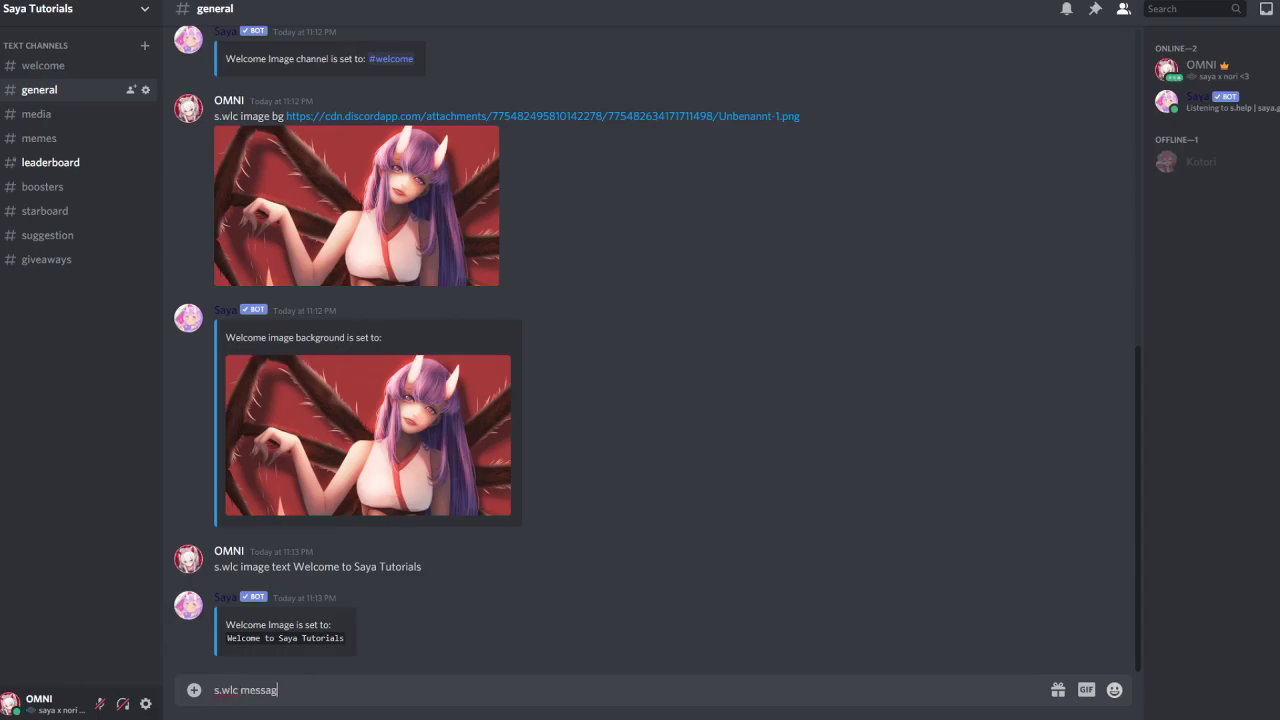
{"action": "type", "text": "e text We"}
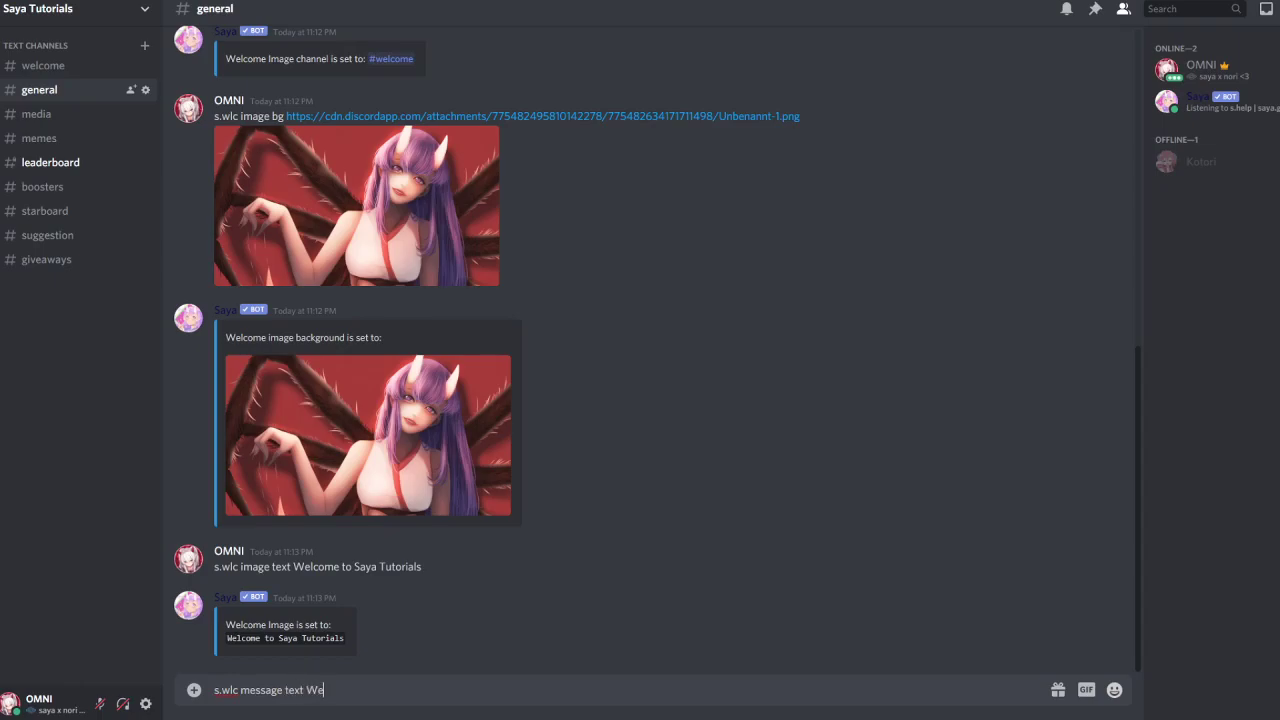
{"action": "type", "text": "lcome t"}
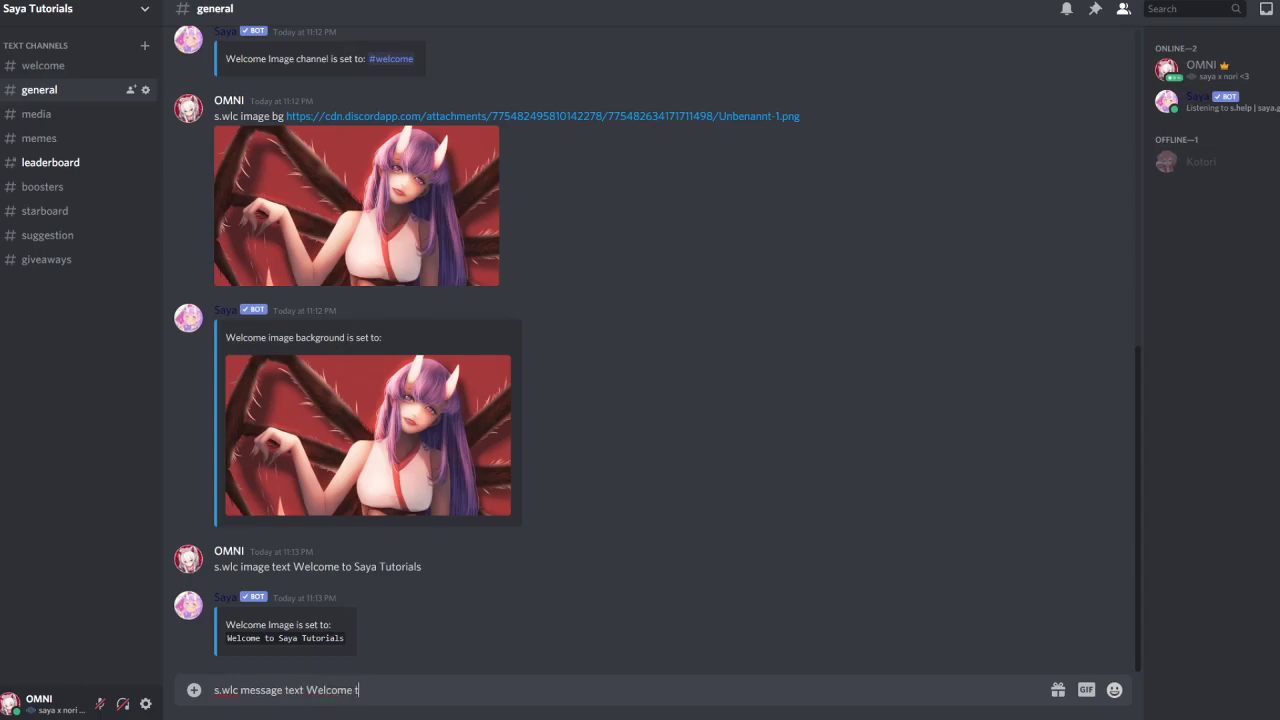
{"action": "type", "text": "o Saya"}
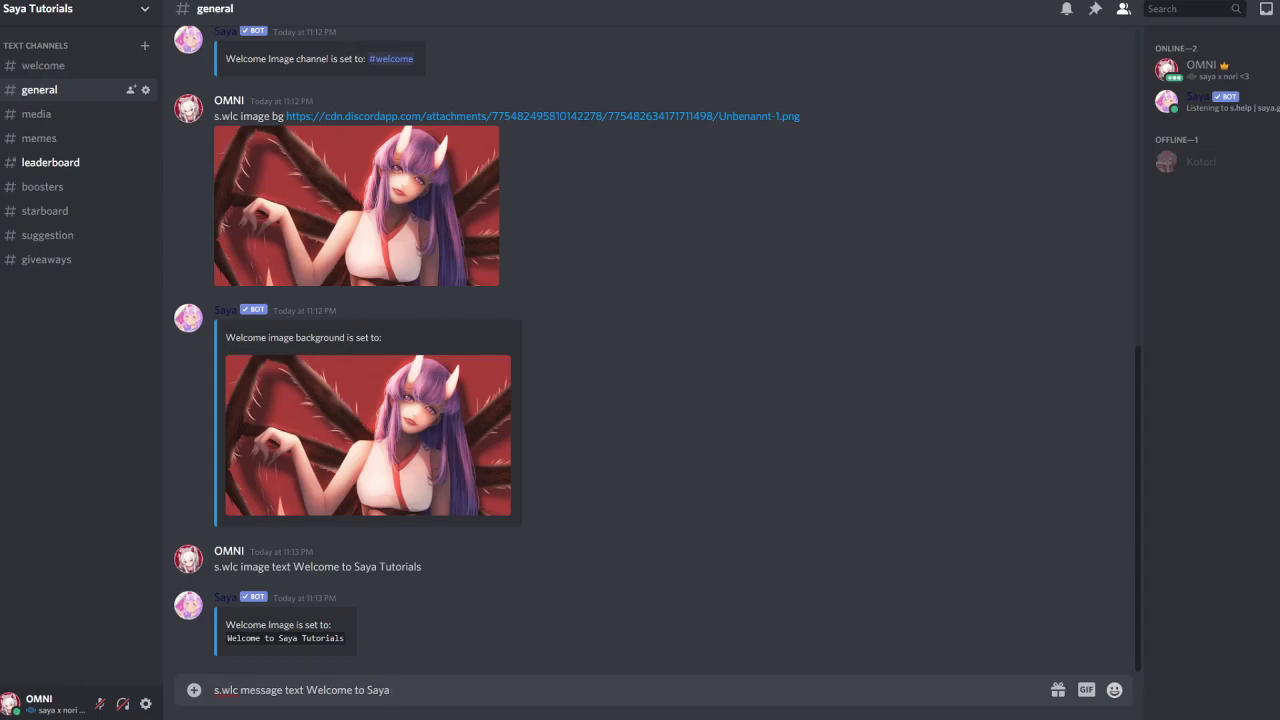
{"action": "type", "text": "{user}"}
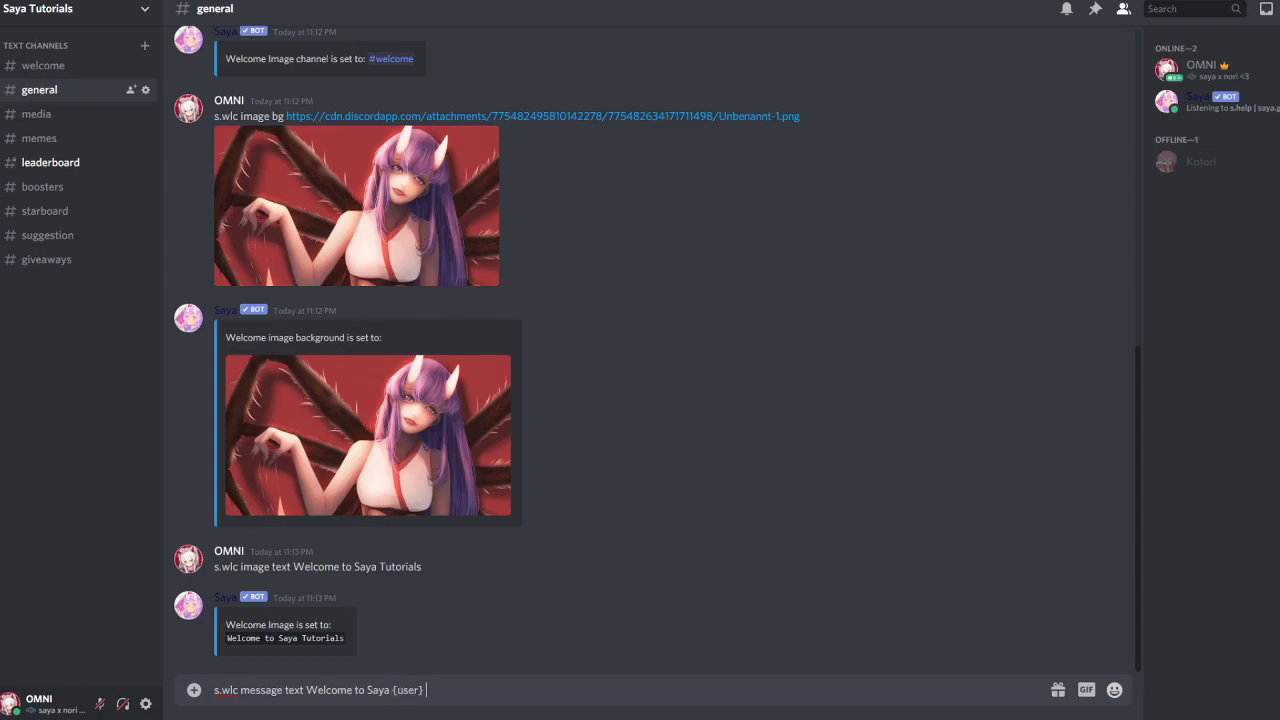
{"action": "type", "text": "we hop"}
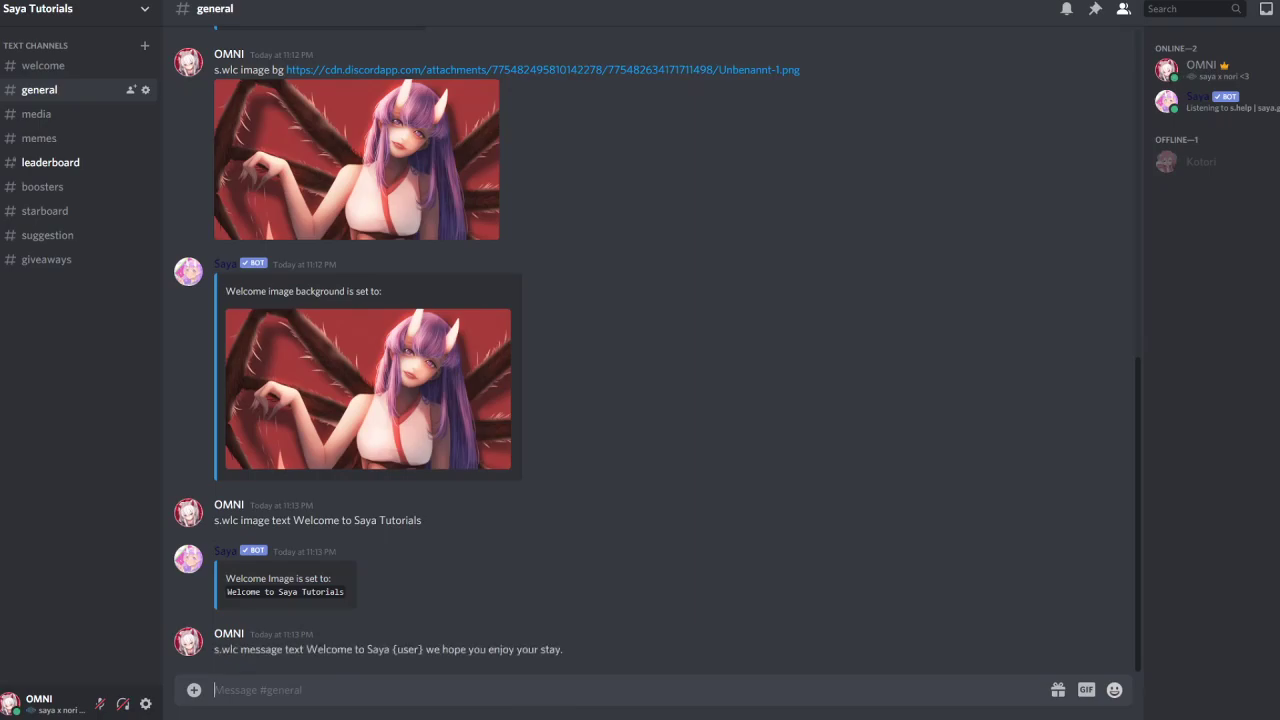
{"action": "scroll", "scroll_direction": "down", "scroll_amount": 3}
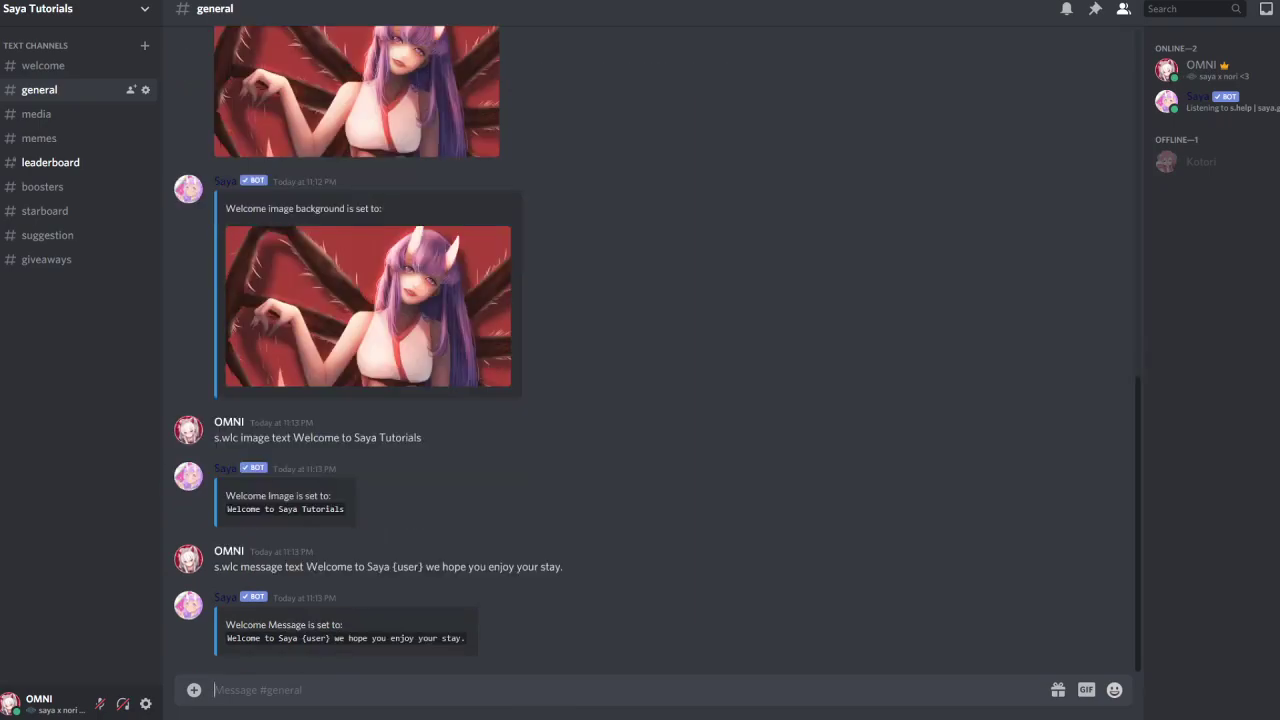
Step: Send the 's.embed channel #welcome' command to set the embed channel
{"action": "type", "text": "s"}
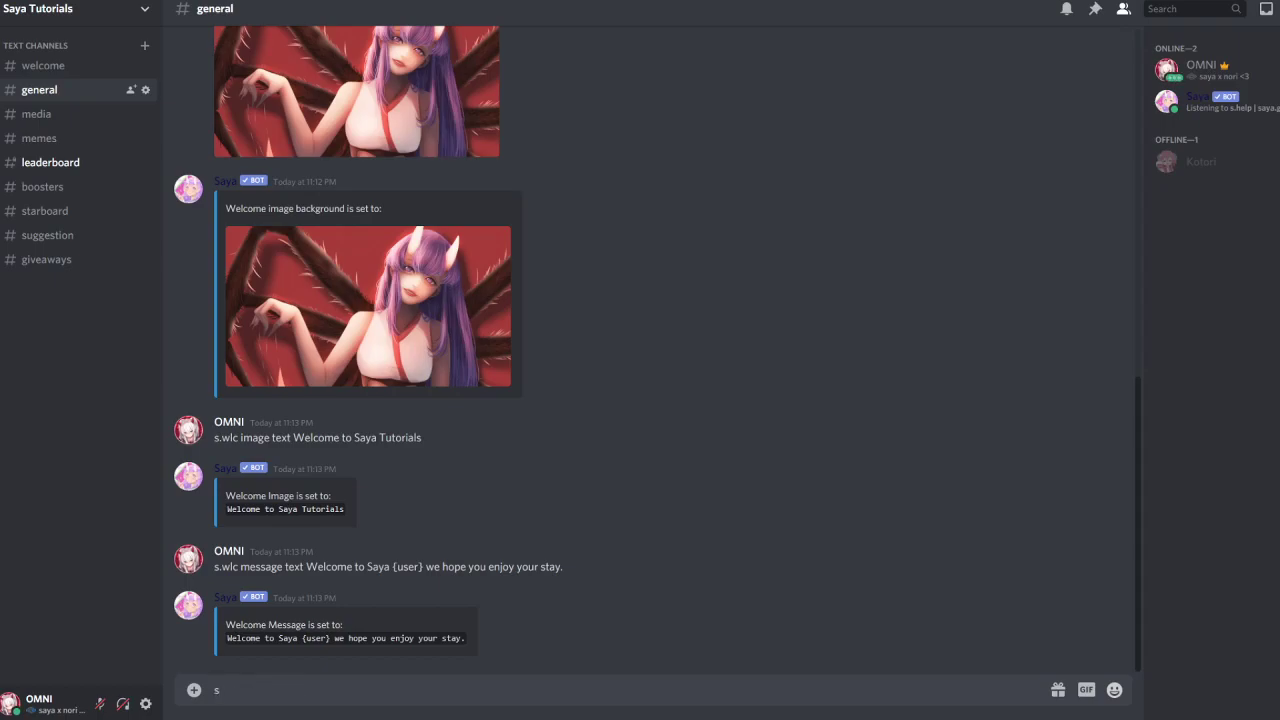
{"action": "type", "text": ".em,"}
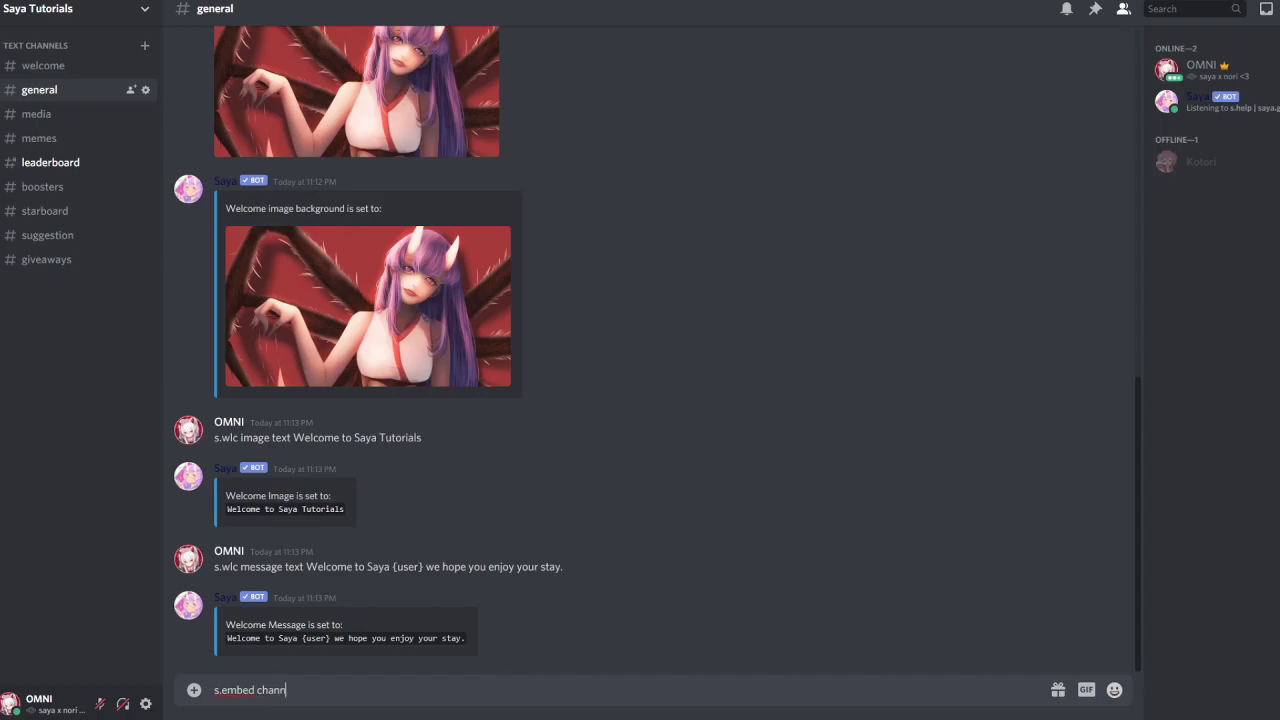
{"action": "type", "text": "el"}
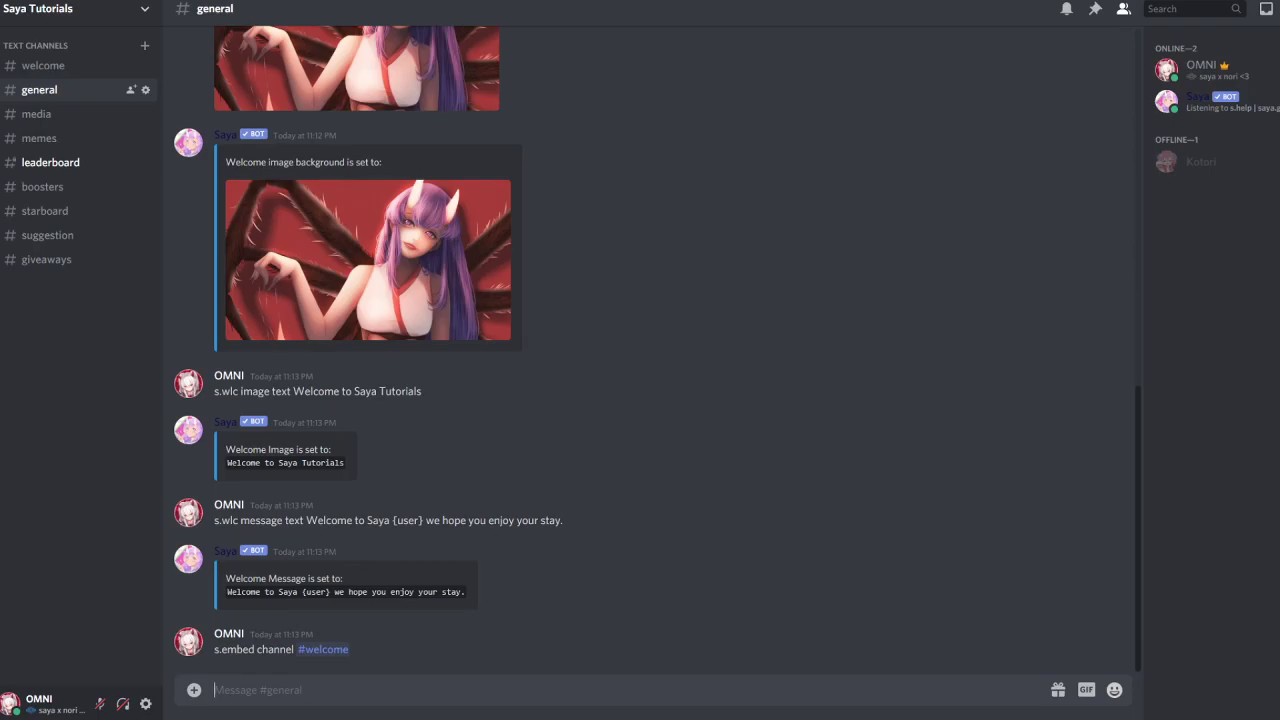
Step: Set the embed colour to #131sya and begin a welcome test command
{"action": "type", "text": "s.wlc embe"}
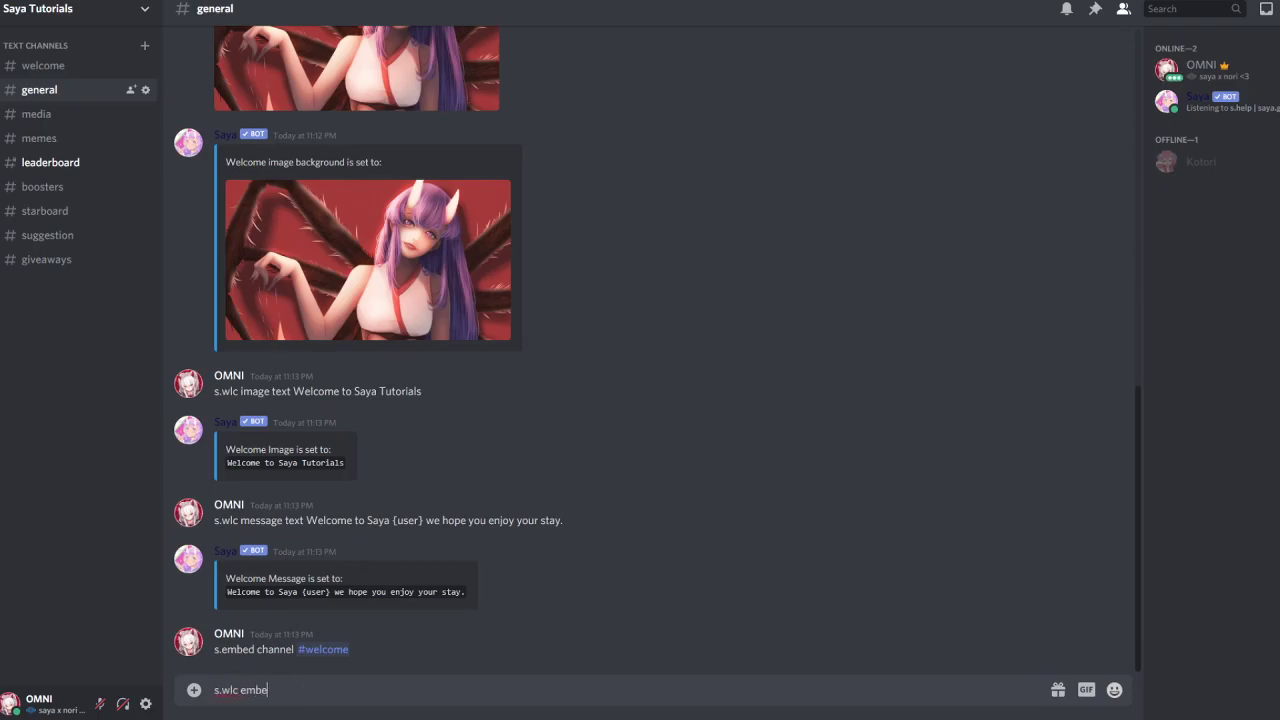
{"action": "type", "text": "d color"}
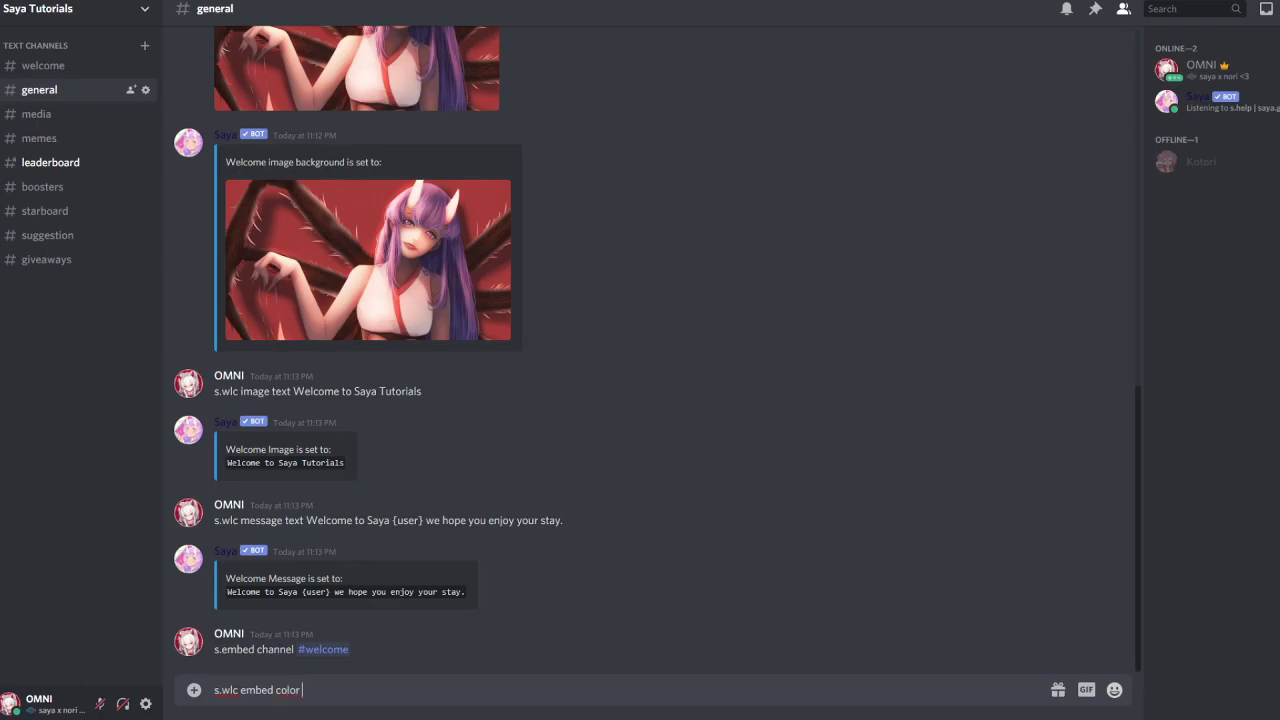
{"action": "type", "text": "#131"}
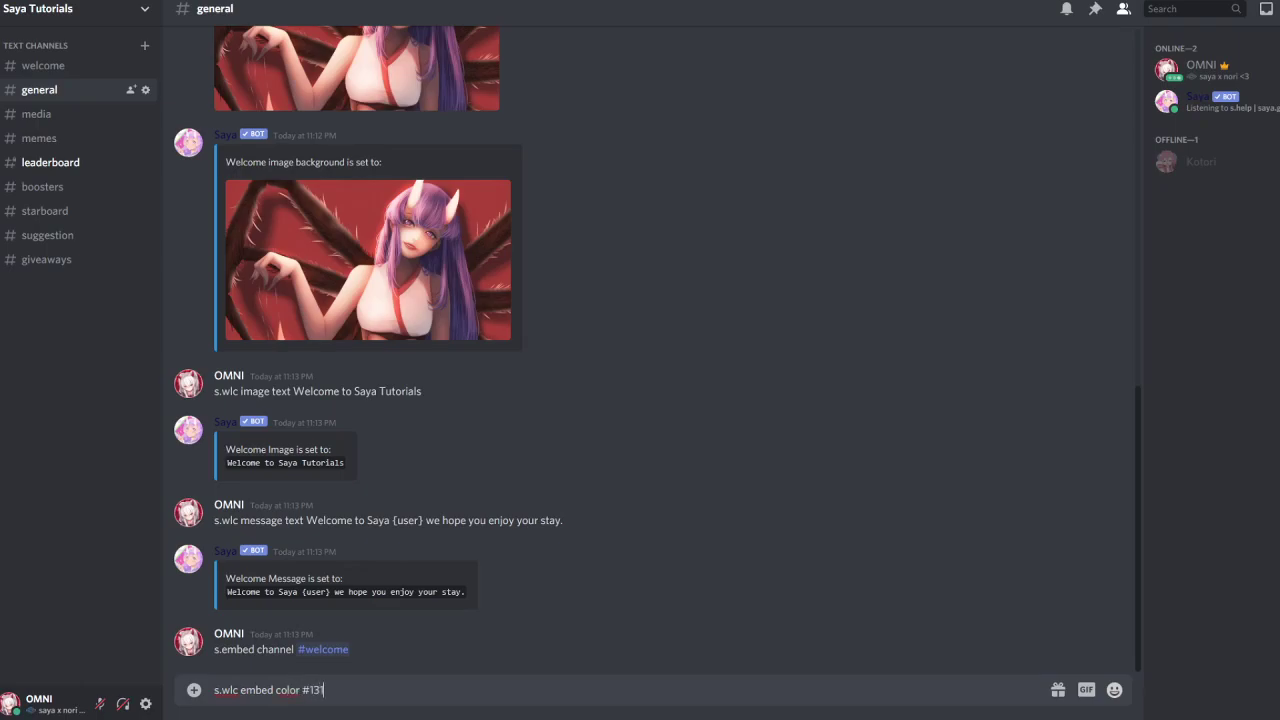
{"action": "key", "text": "Return"}
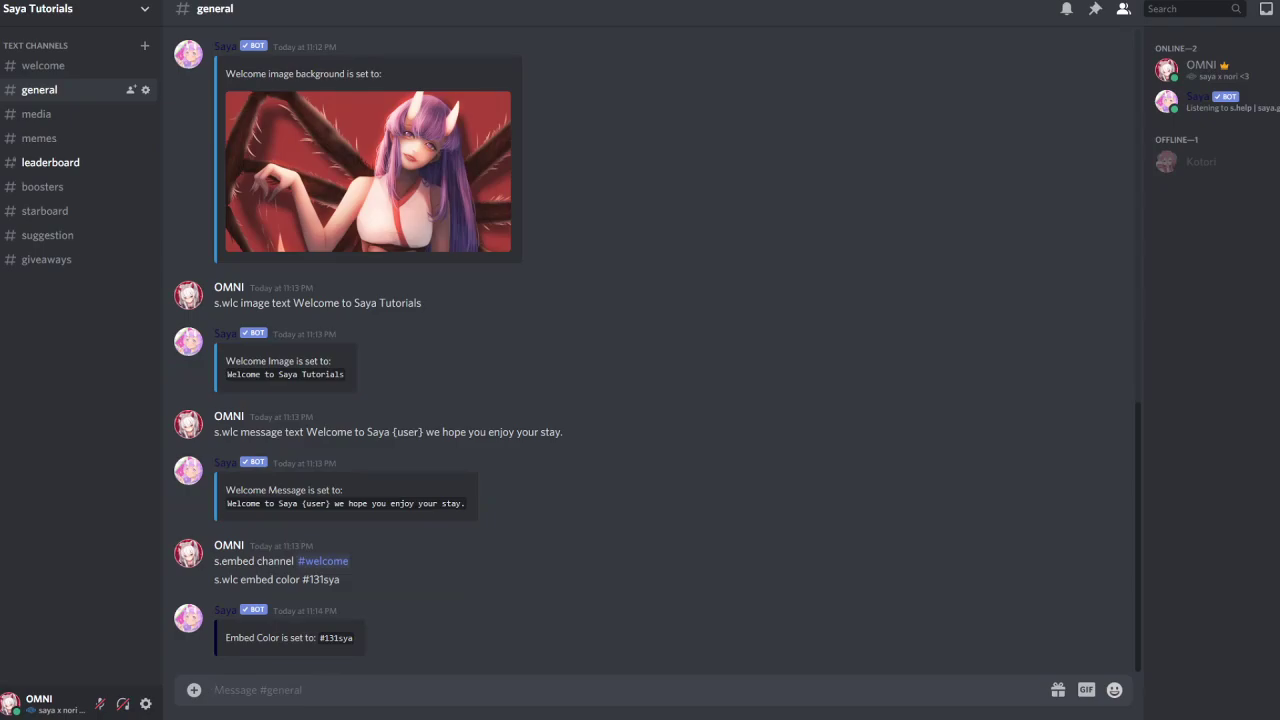
{"action": "type", "text": "s.wl"}
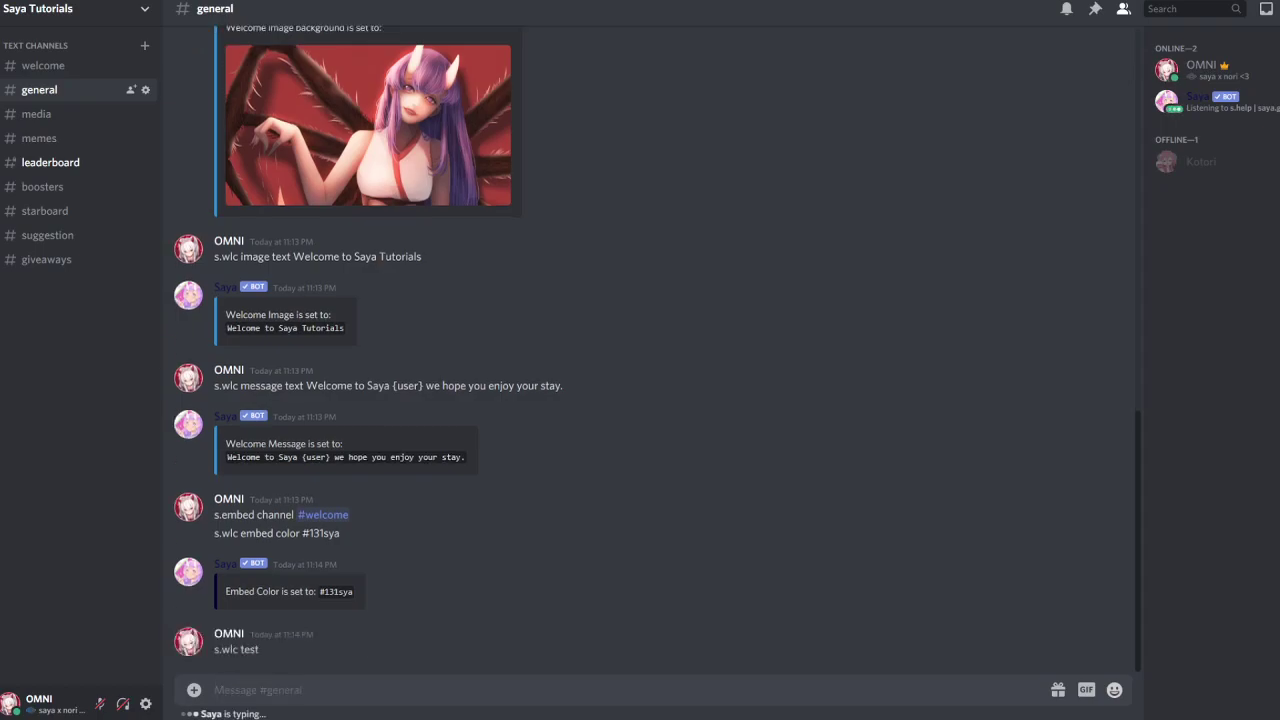
Step: Run 's.wlc test' to preview the welcome card with the WELCOME banner in #general
{"action": "scroll", "scroll_direction": "down", "scroll_amount": 3}
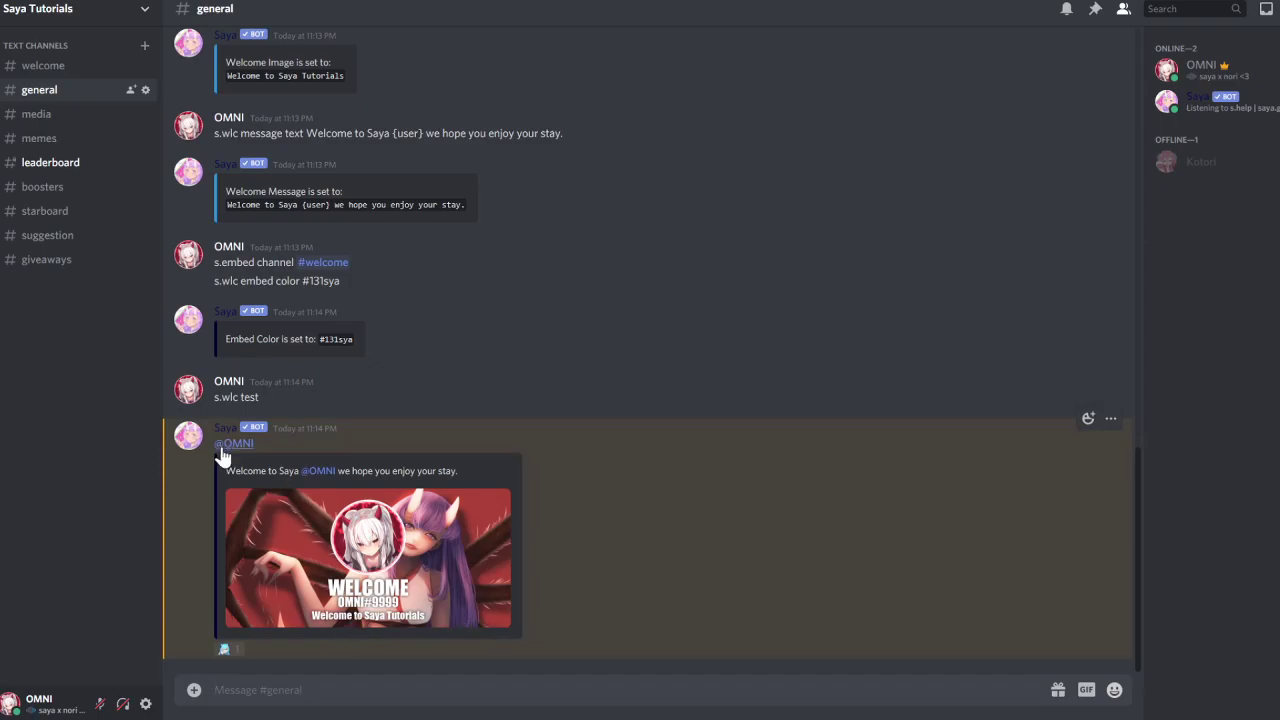
{"action": "mouse_move", "coordinate": [235, 445]}
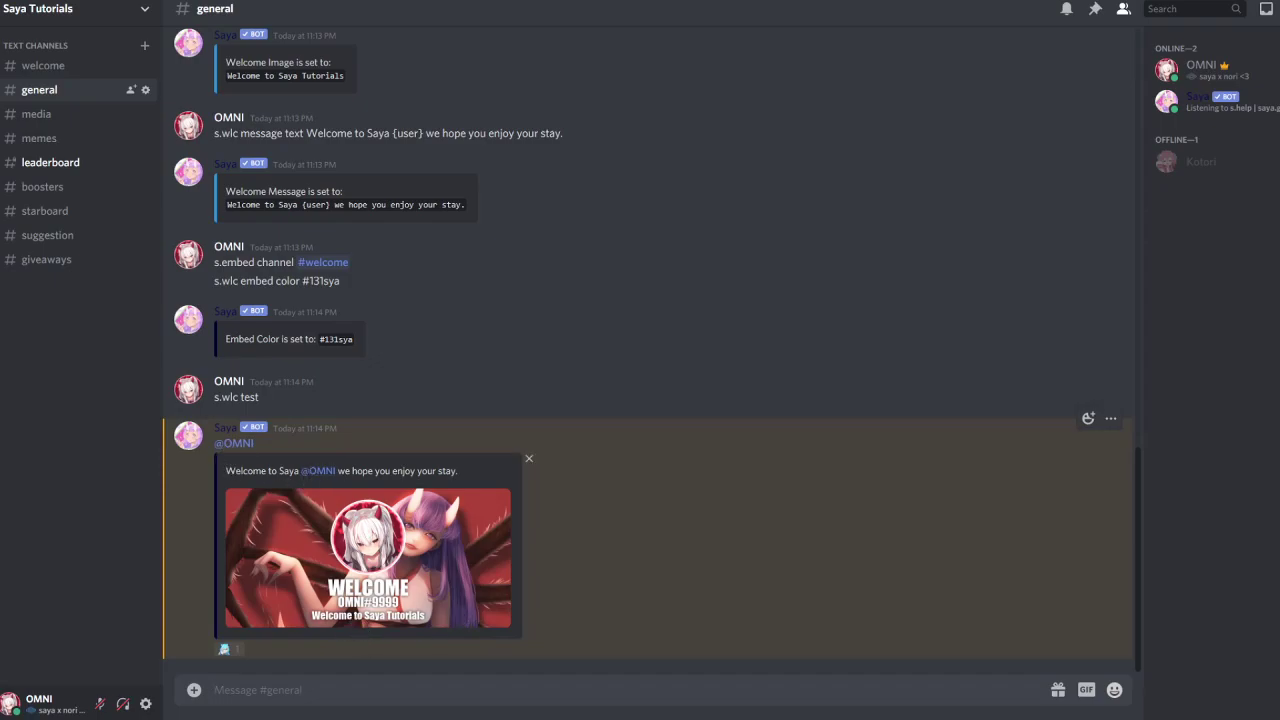
{"action": "left_click", "coordinate": [529, 458]}
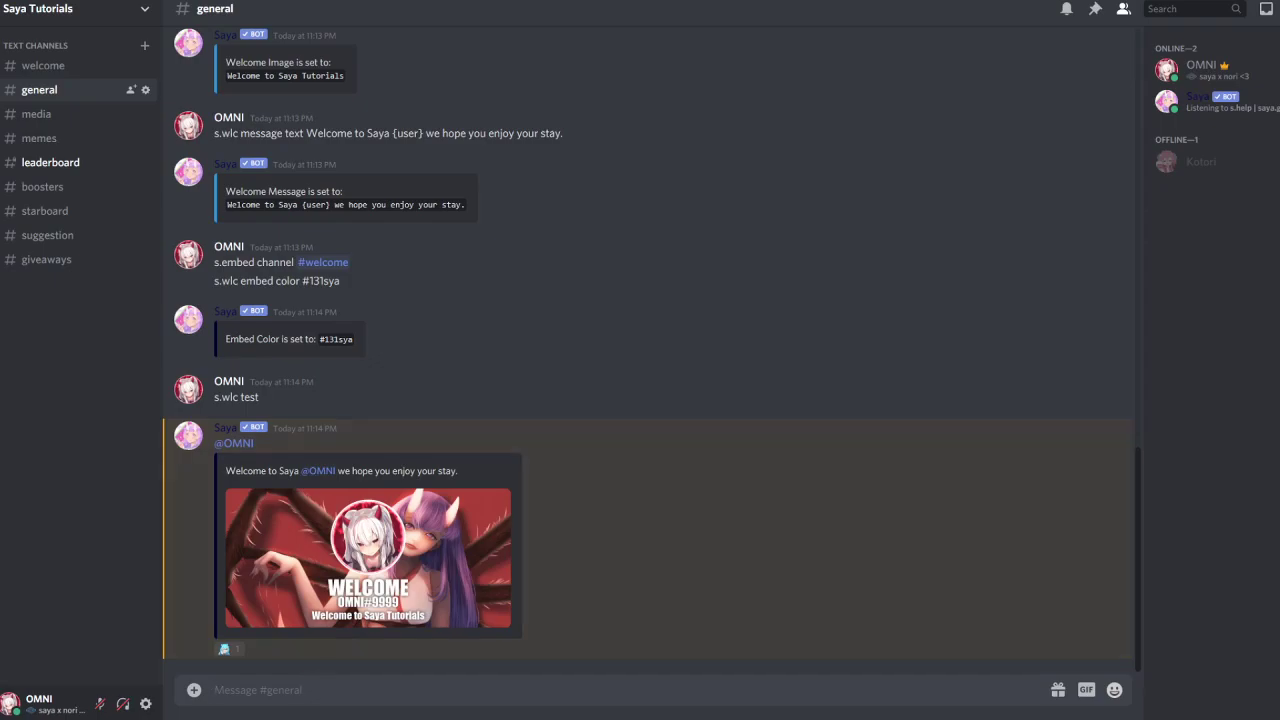
Step: Run a second welcome test and view the OMNI and Kotori welcome cards in #welcome
{"action": "type", "text": "s.wlc"}
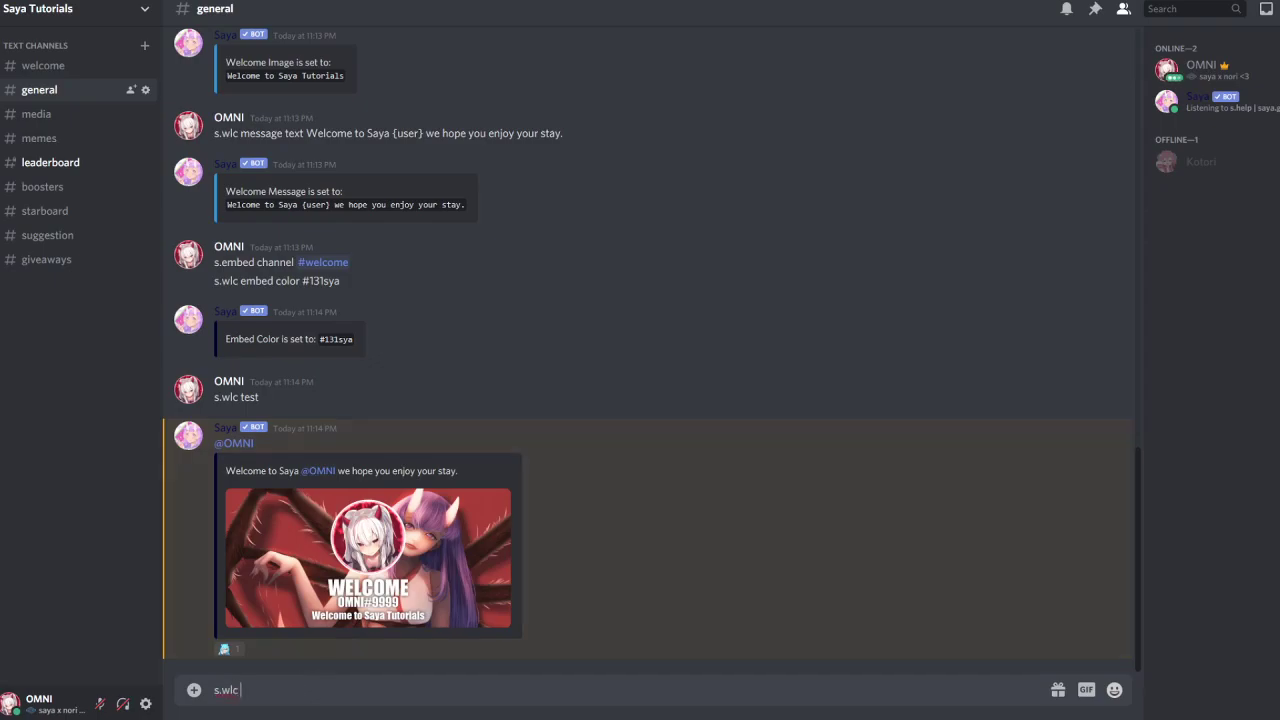
{"action": "key", "text": "Return"}
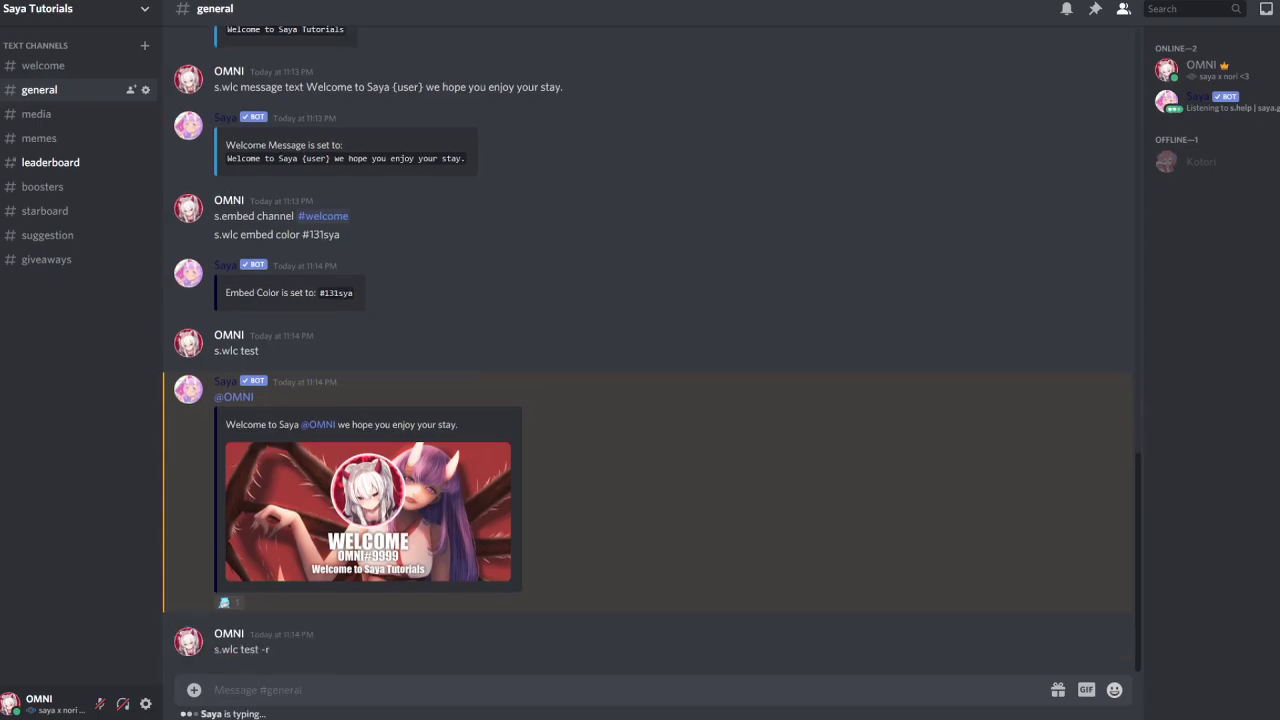
{"action": "left_click", "coordinate": [43, 65]}
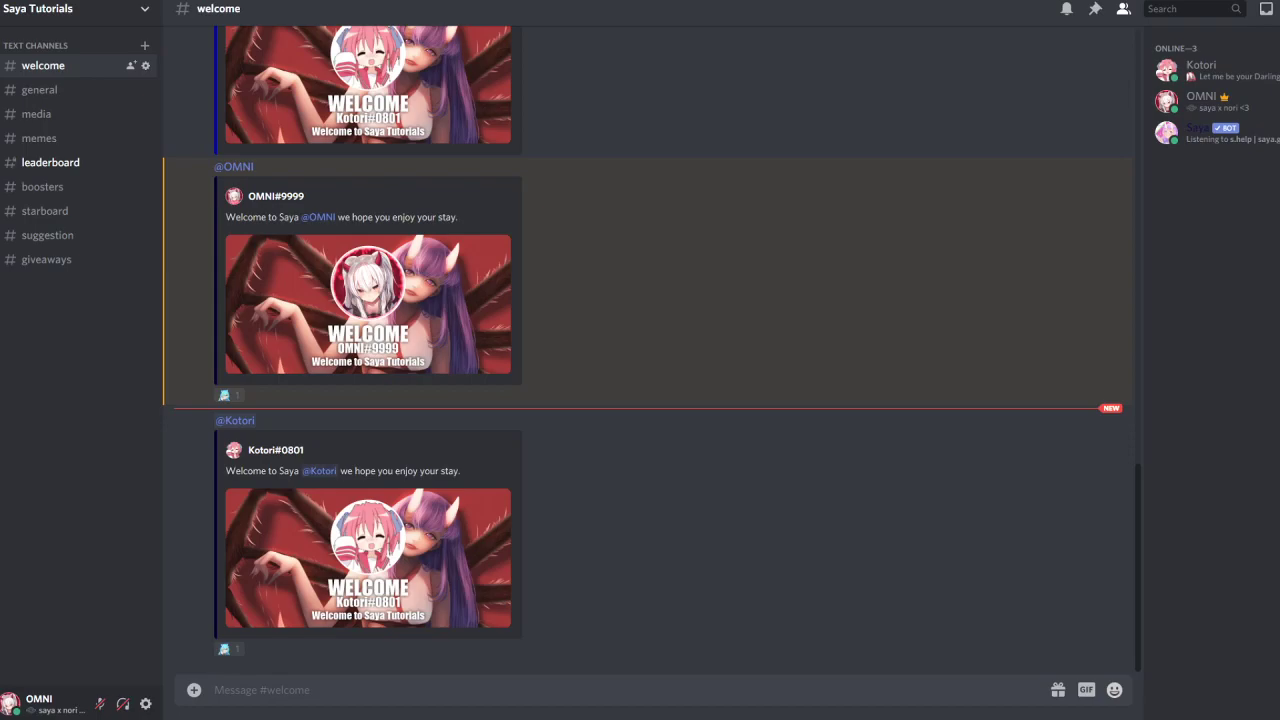
{"action": "mouse_move", "coordinate": [71, 624]}
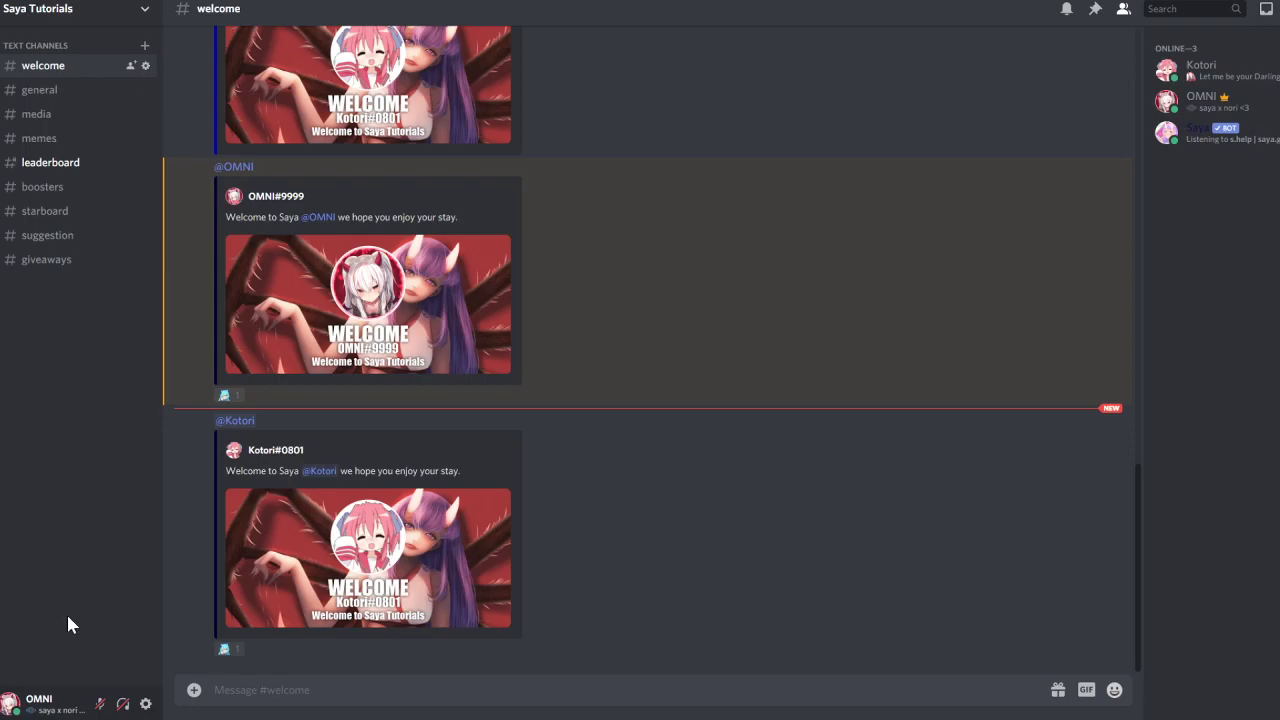